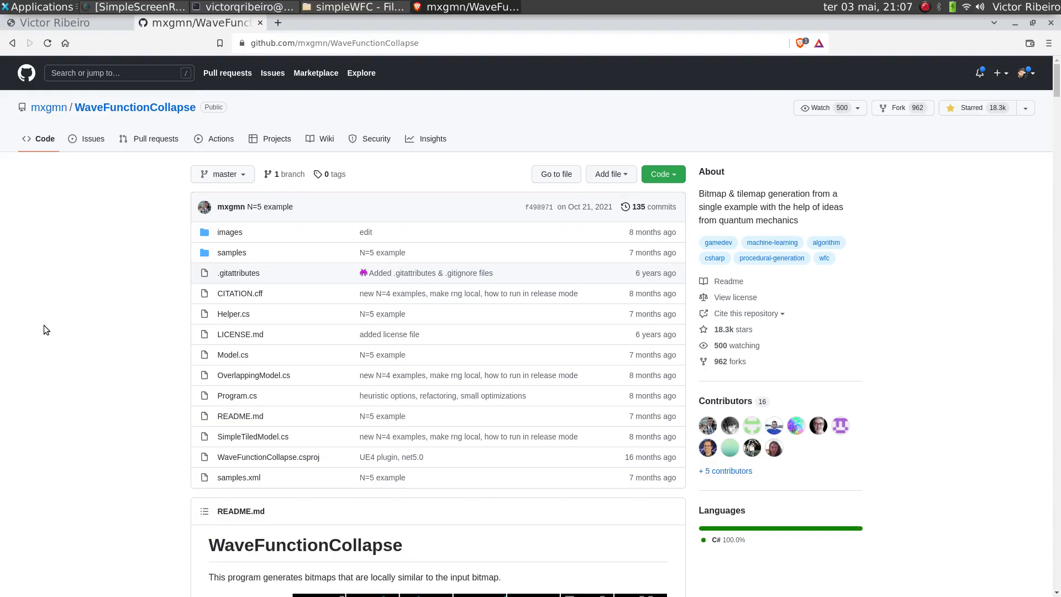
mouse_move(134, 337)
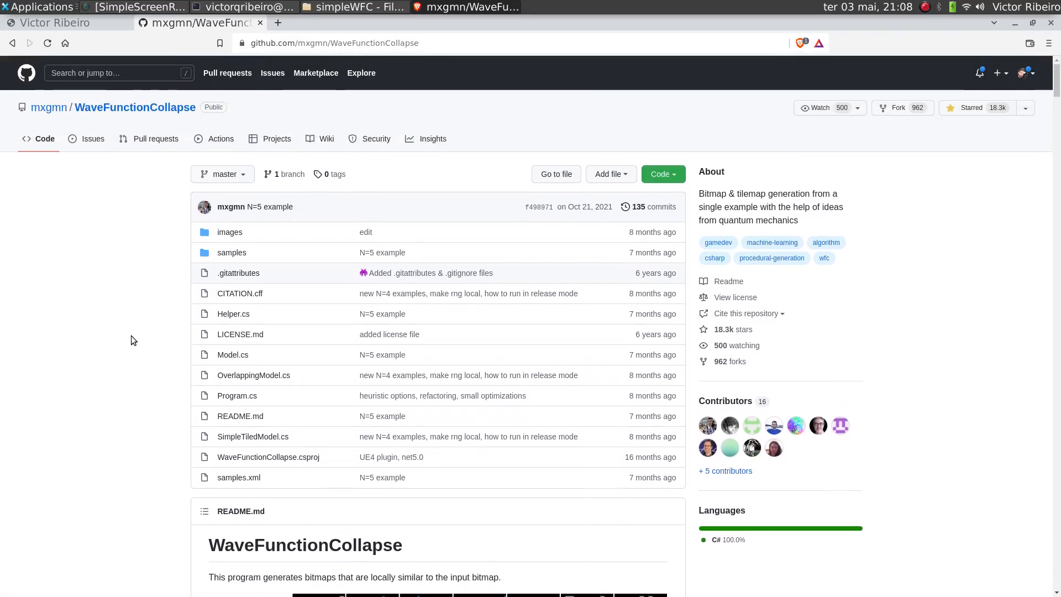
Scroll through the WaveFunctionCollapse page, selecting its title text along the way
scroll(down, 3)
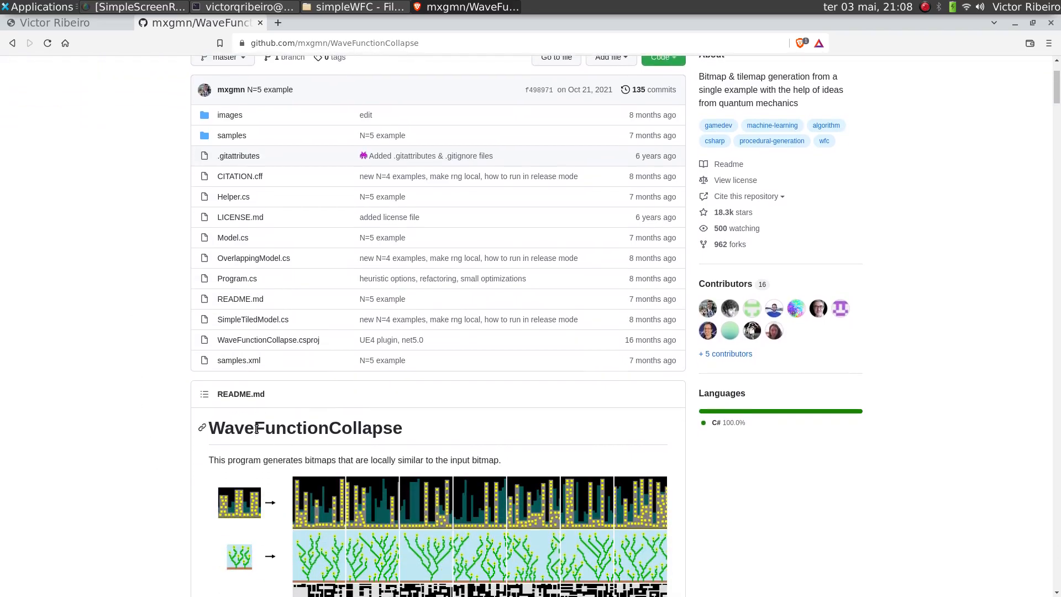
scroll(down, 3)
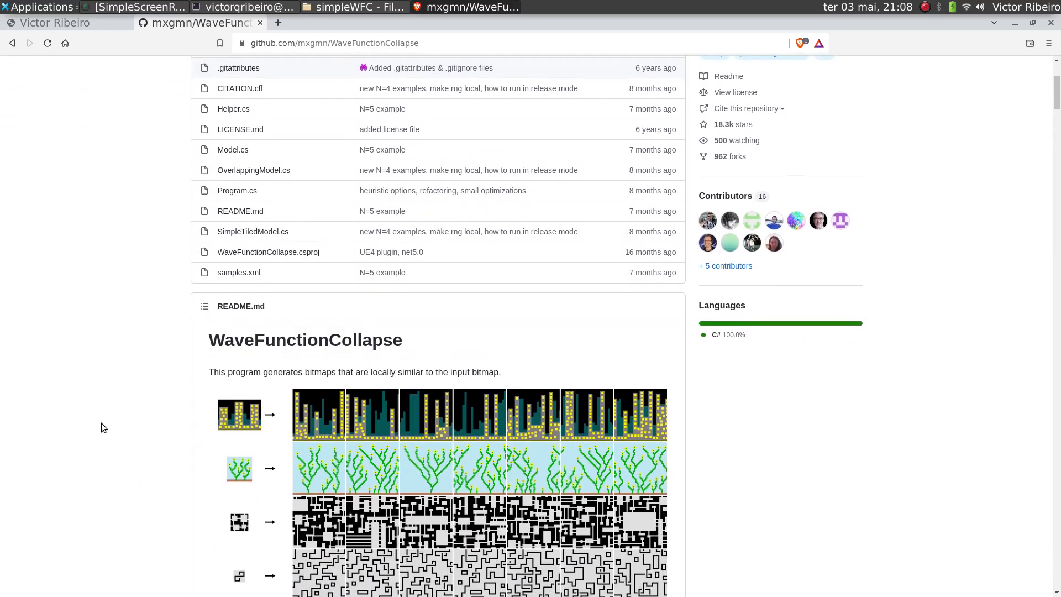
scroll(down, 3)
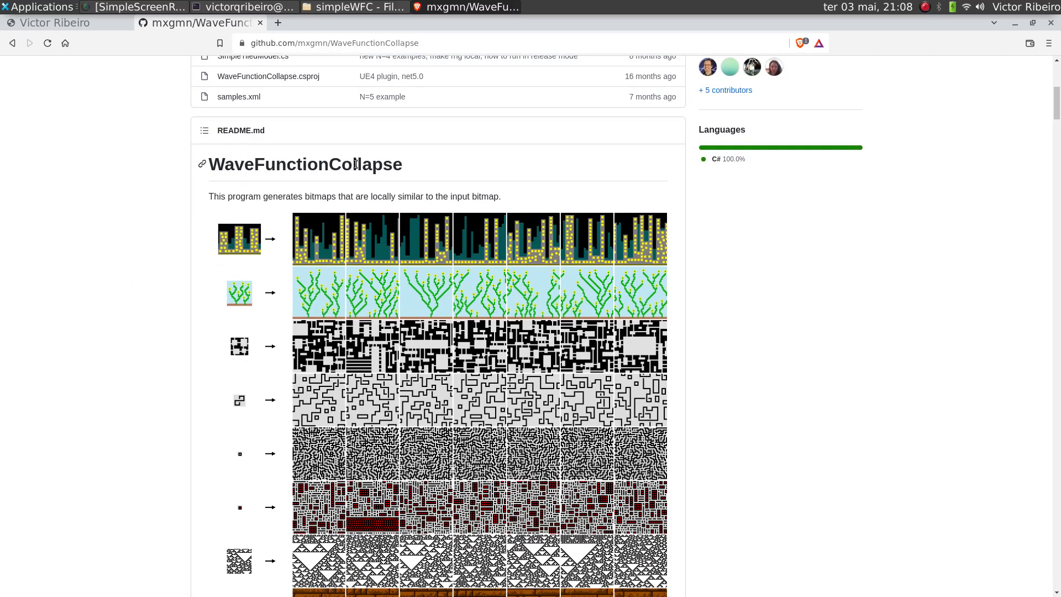
mouse_move(239, 240)
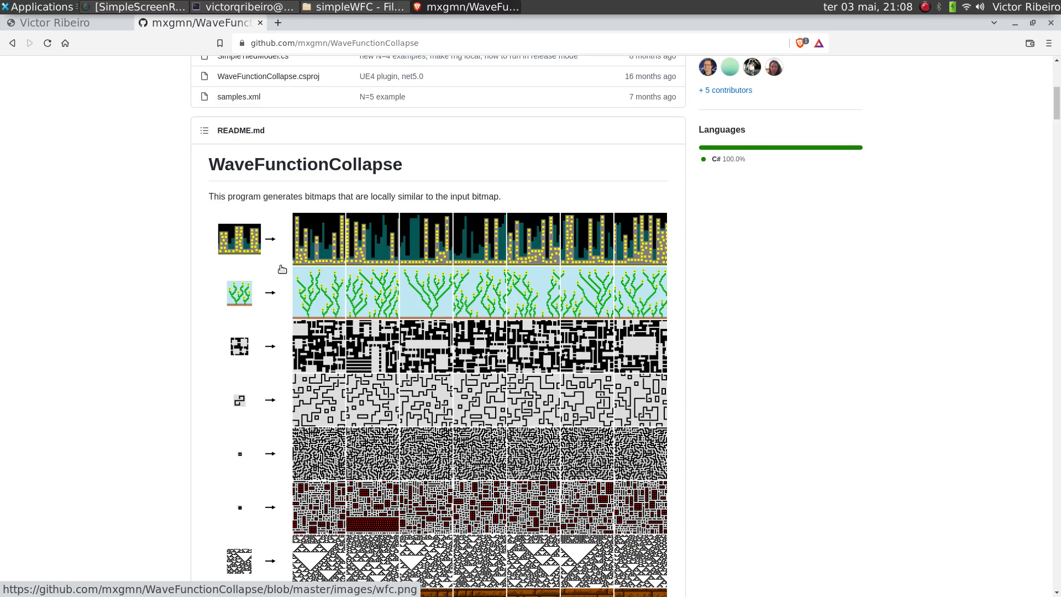
mouse_move(242, 251)
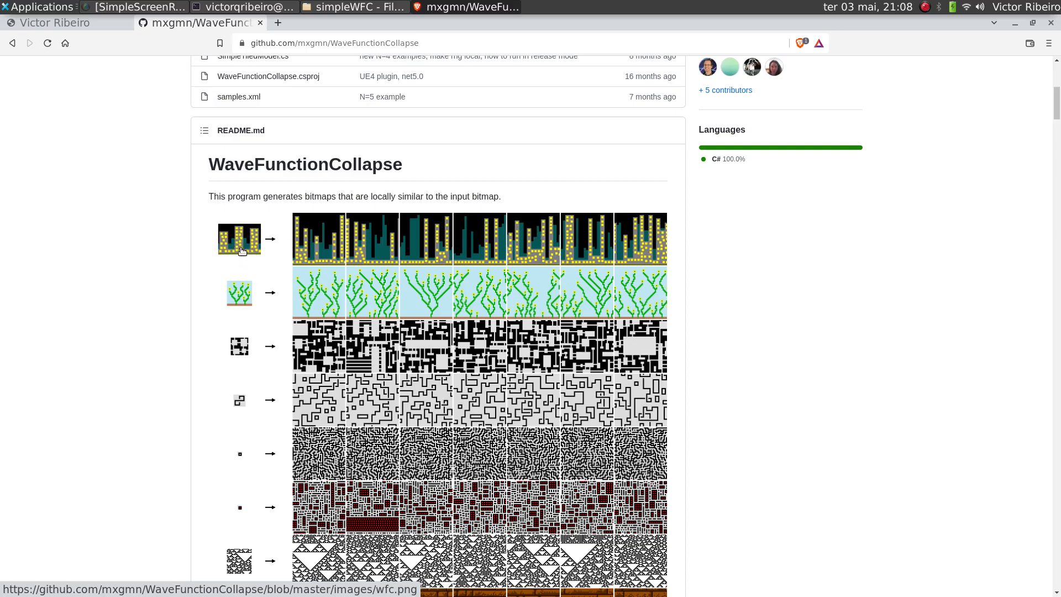
mouse_move(254, 275)
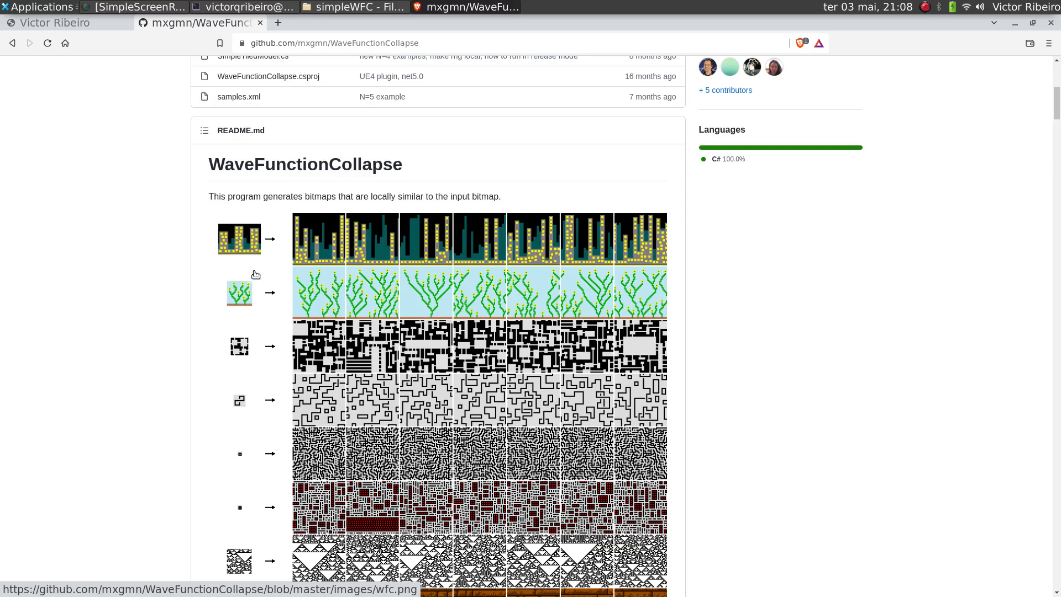
mouse_move(505, 297)
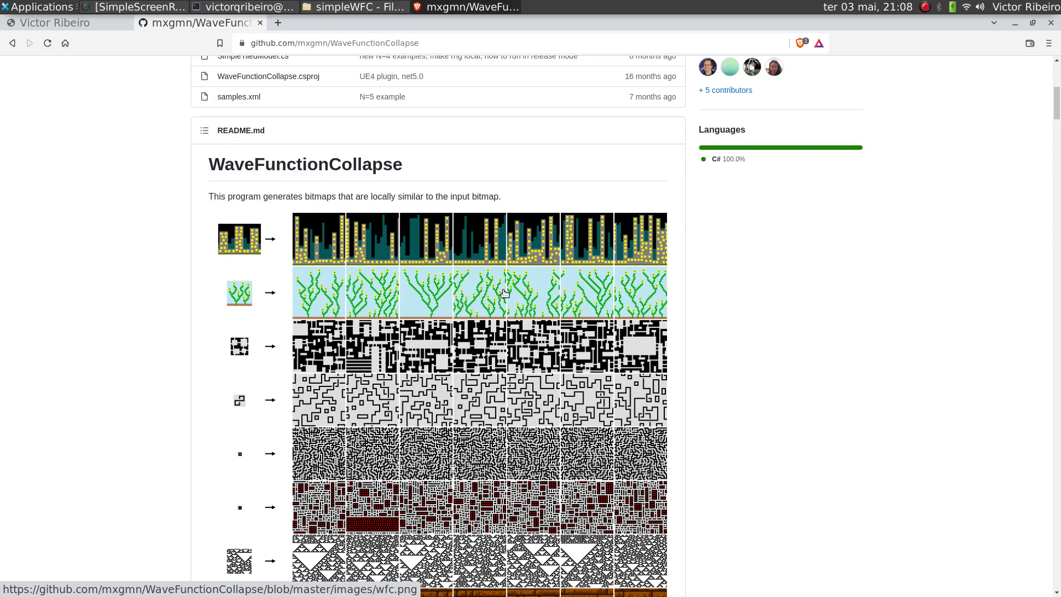
triple_click(305, 163)
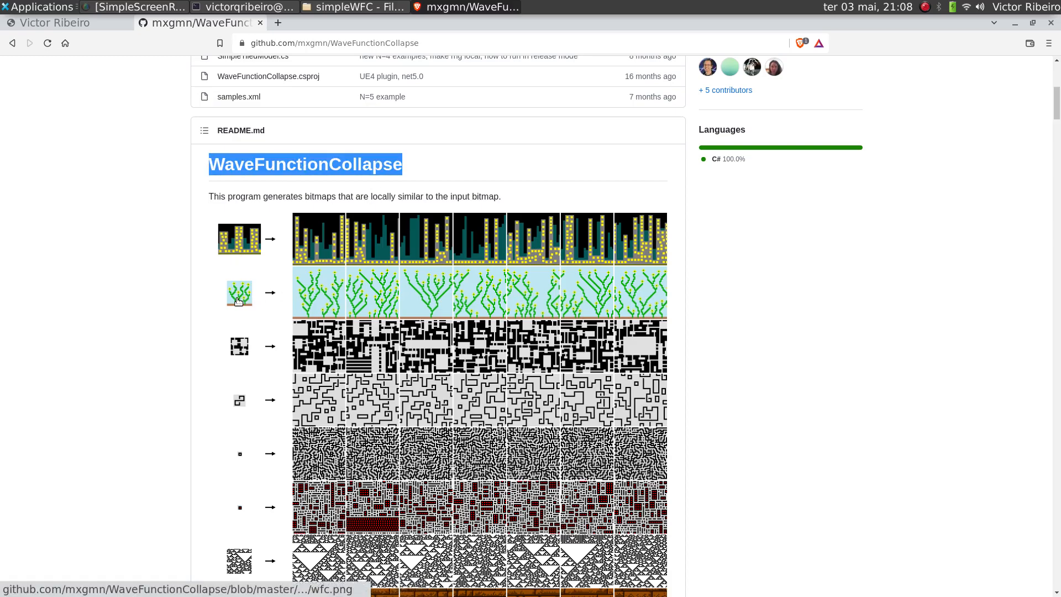
scroll(down, 3)
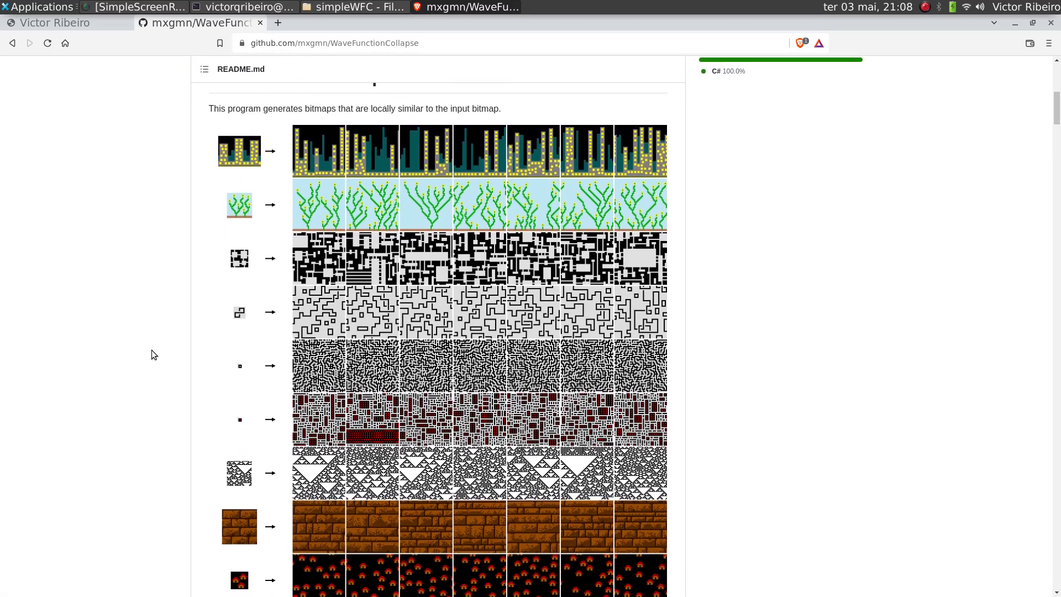
scroll(down, 3)
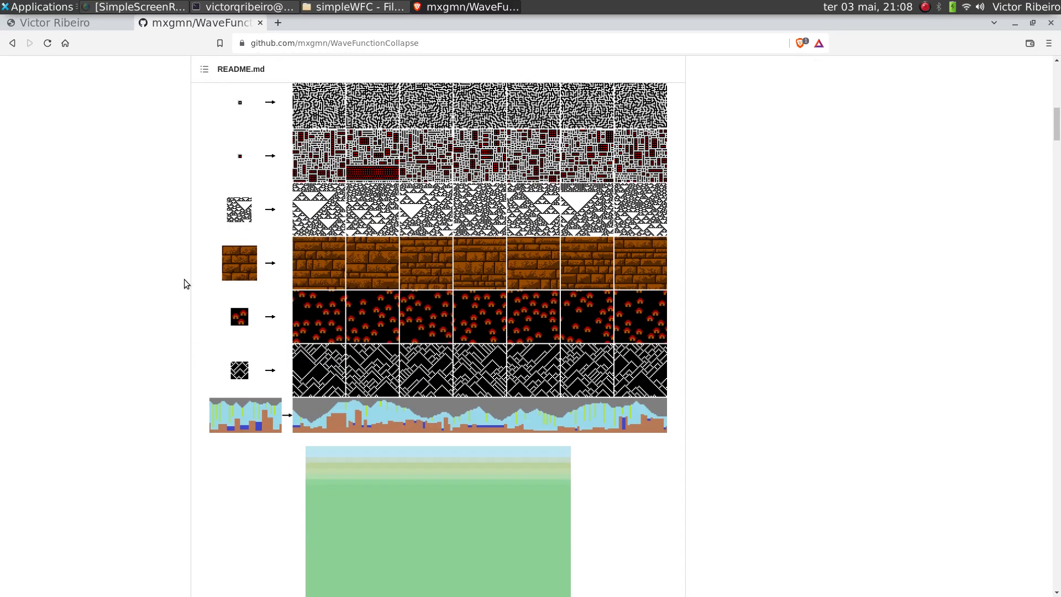
scroll(down, 3)
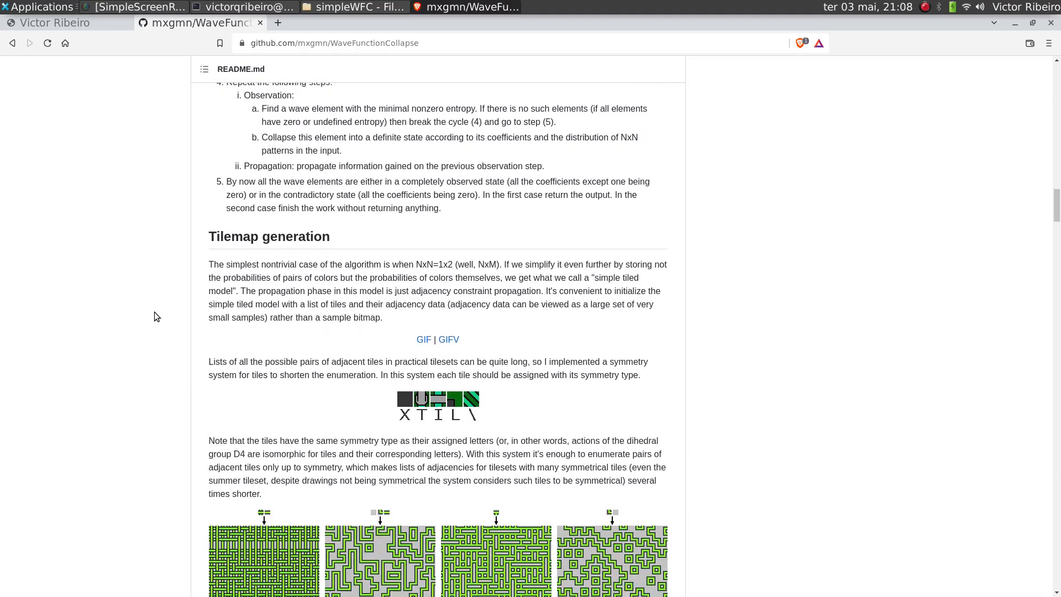
scroll(down, 3)
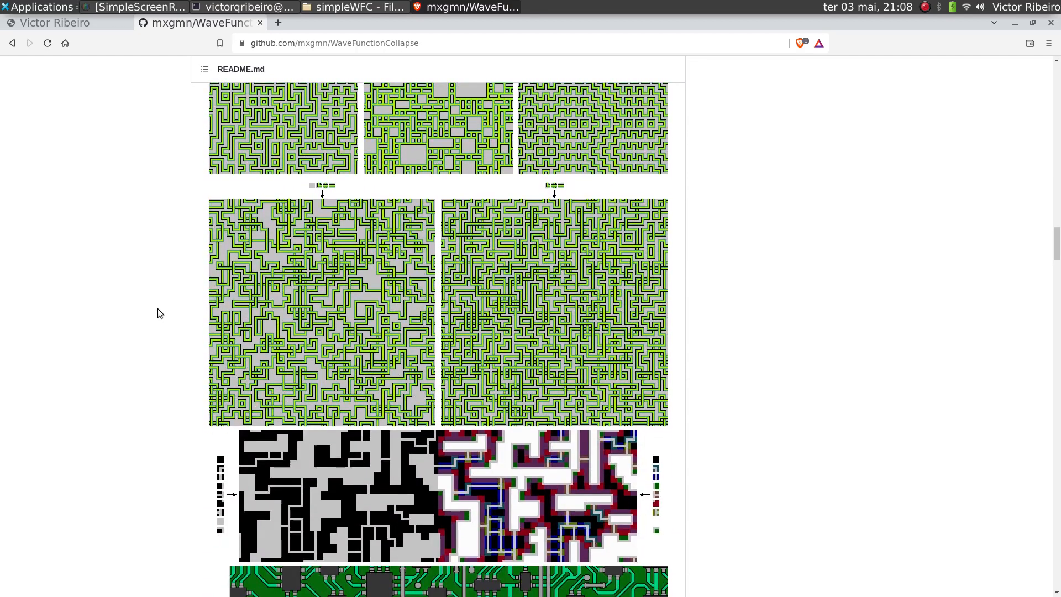
scroll(down, 3)
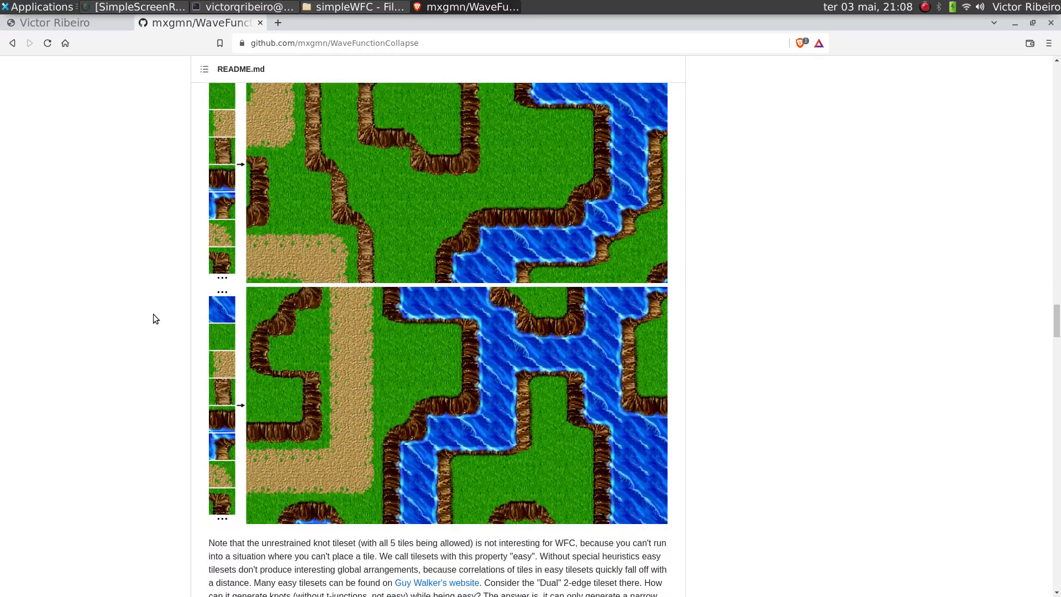
scroll(down, 3)
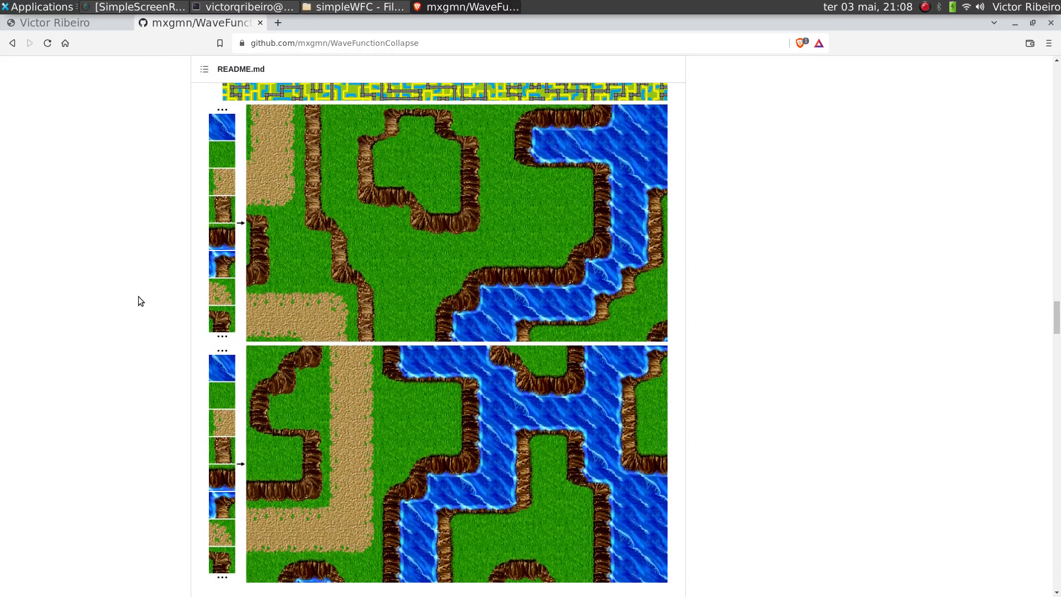
mouse_move(120, 302)
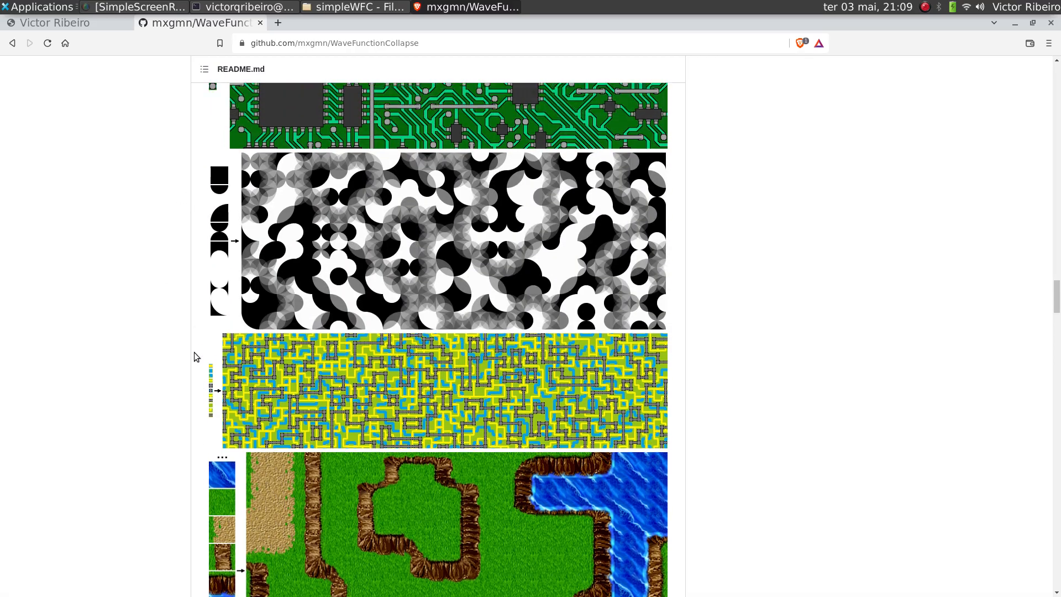
scroll(down, 3)
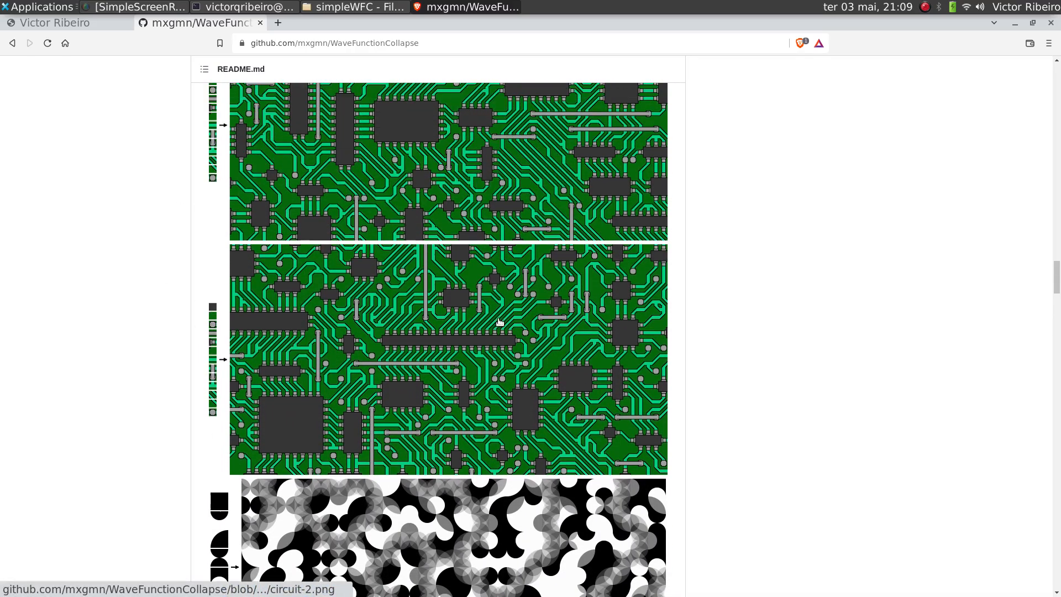
mouse_move(424, 328)
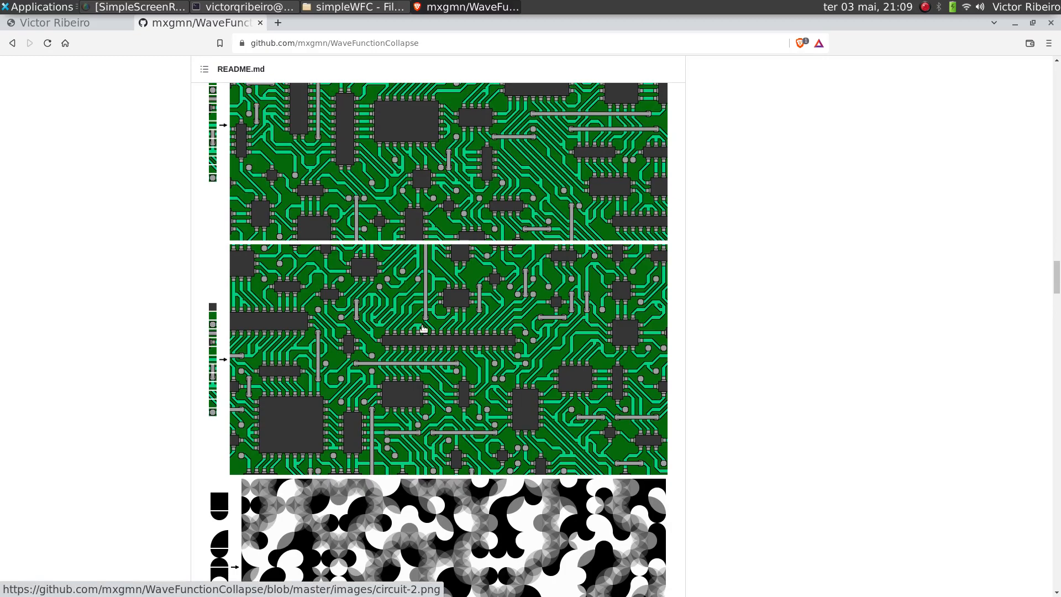
scroll(down, 3)
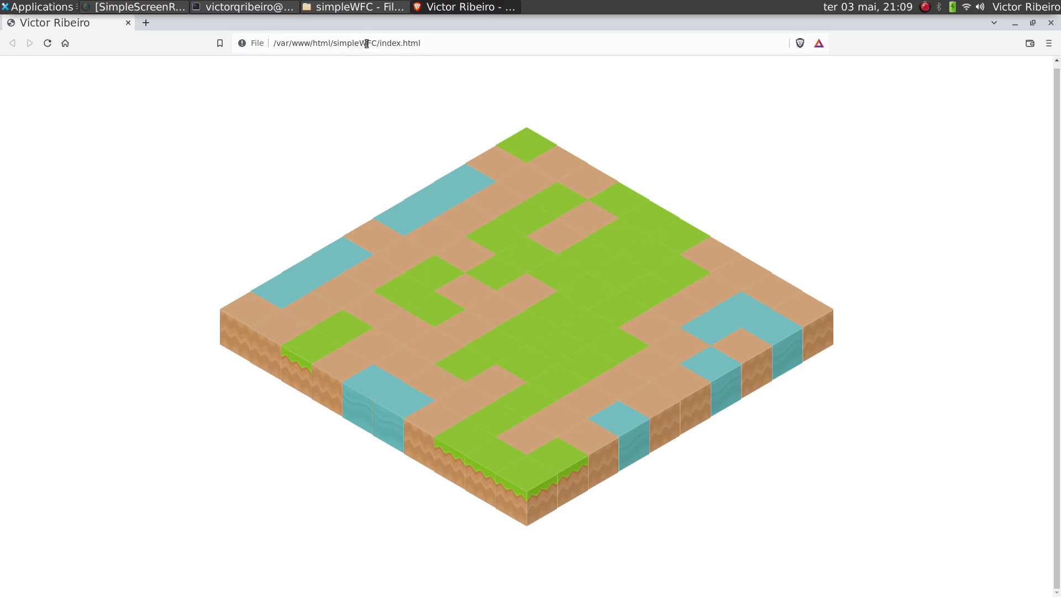
mouse_move(37, 107)
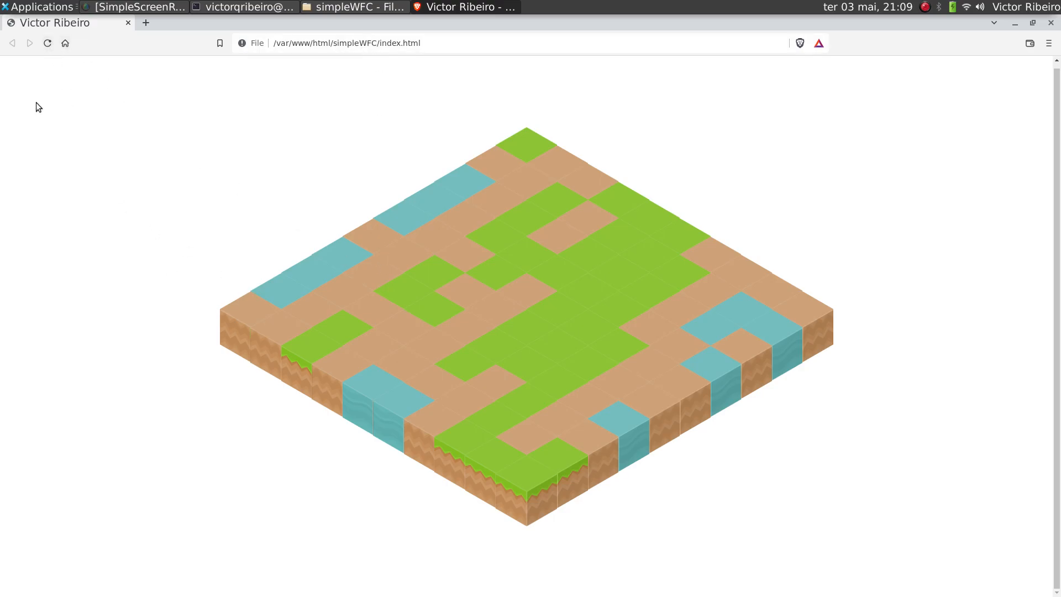
Regenerate the isometric map three times, then load main.js from the simpleWFC js folder into the editor
click(47, 43)
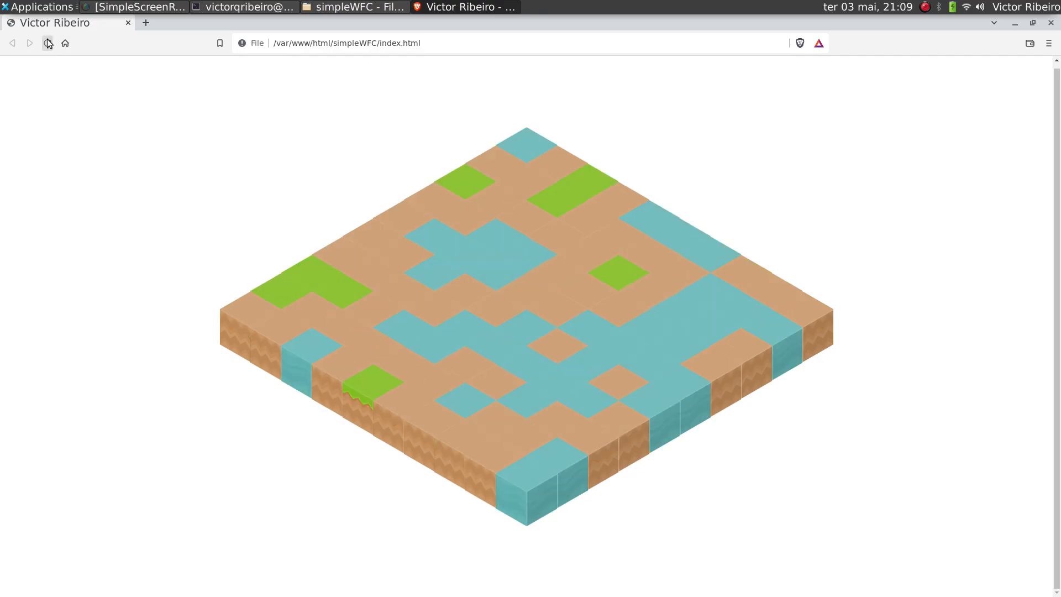
click(48, 43)
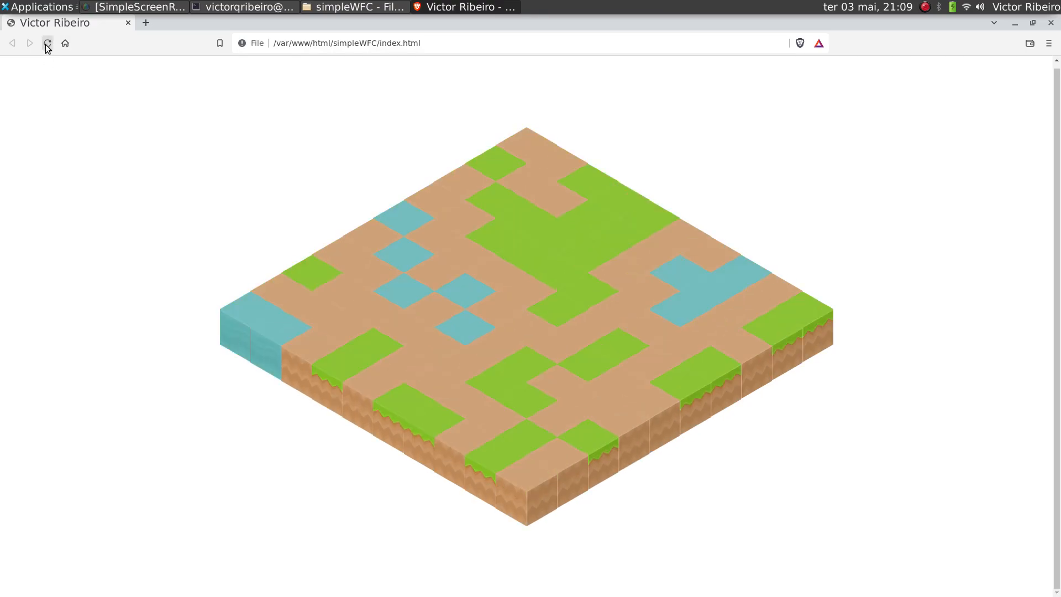
click(47, 43)
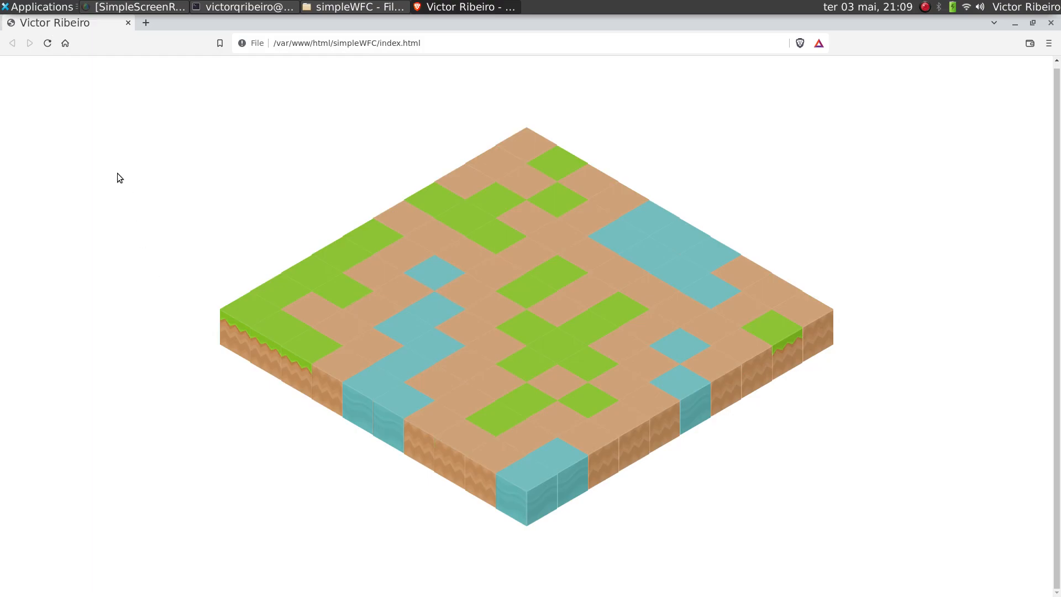
click(352, 6)
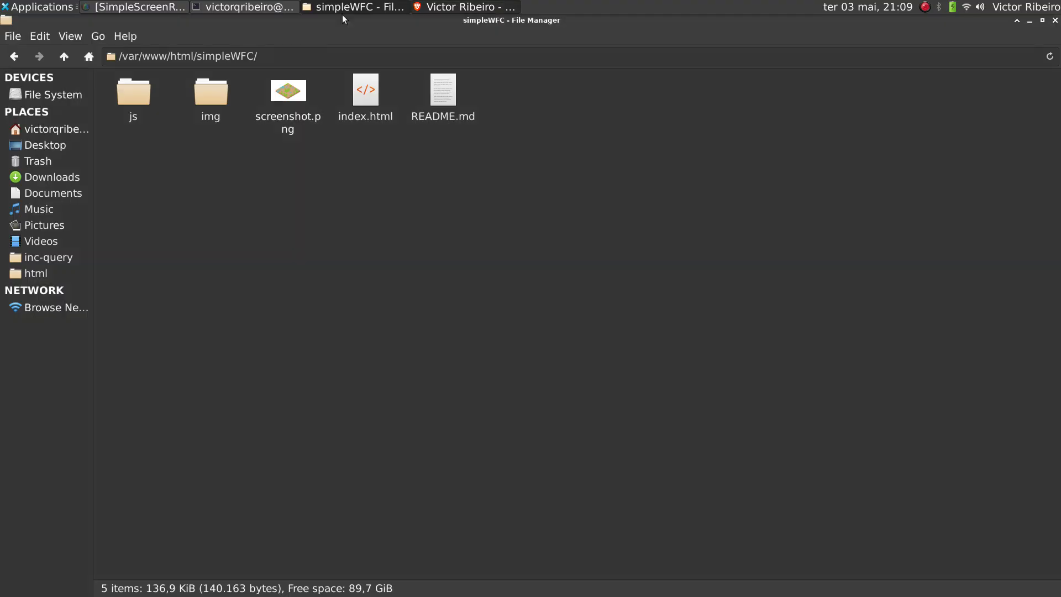
double_click(133, 90)
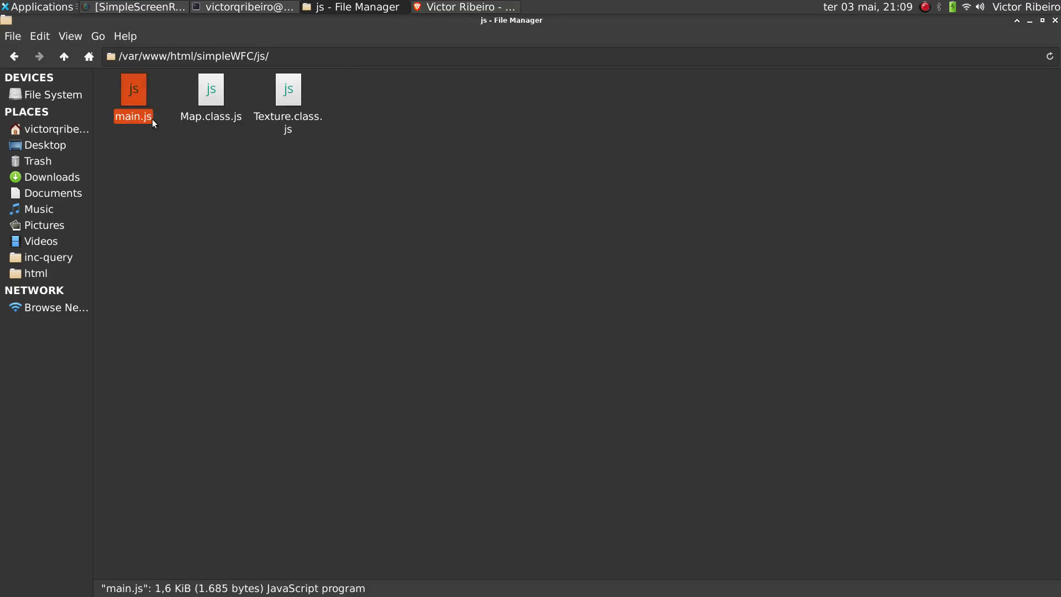
double_click(132, 88)
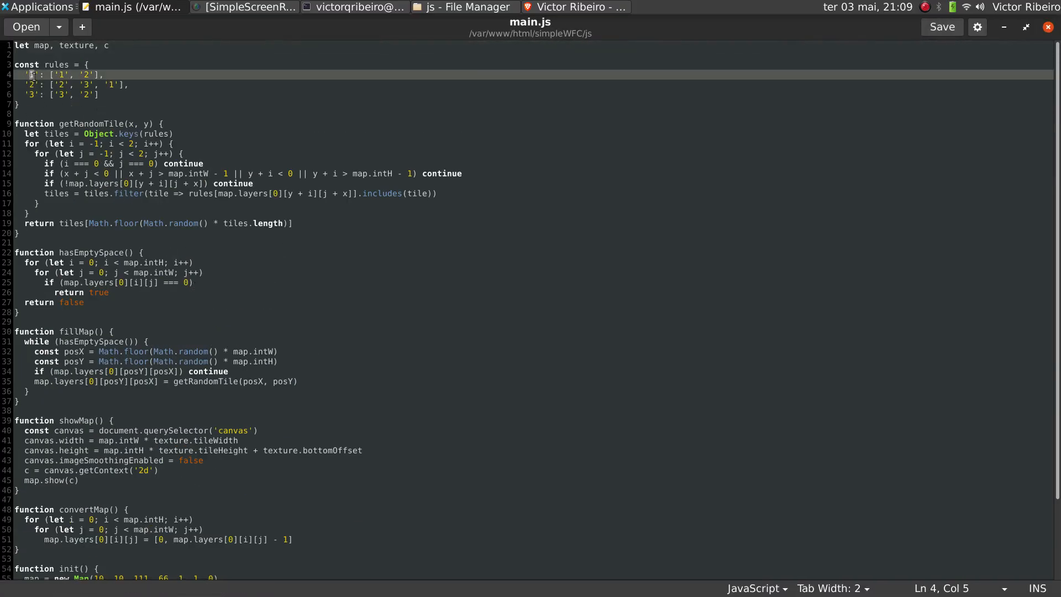
click(575, 7)
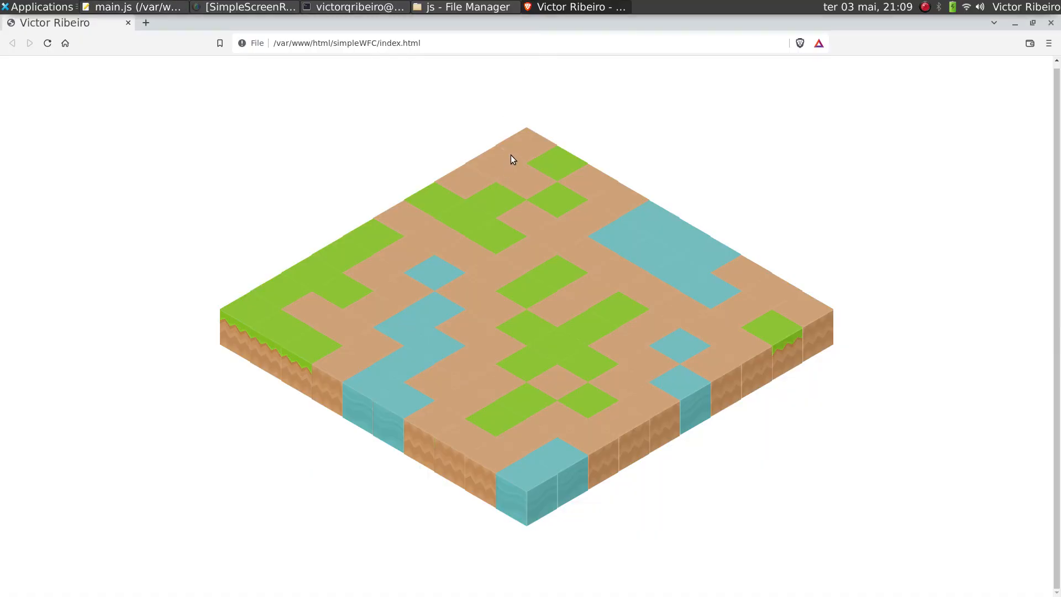
click(128, 6)
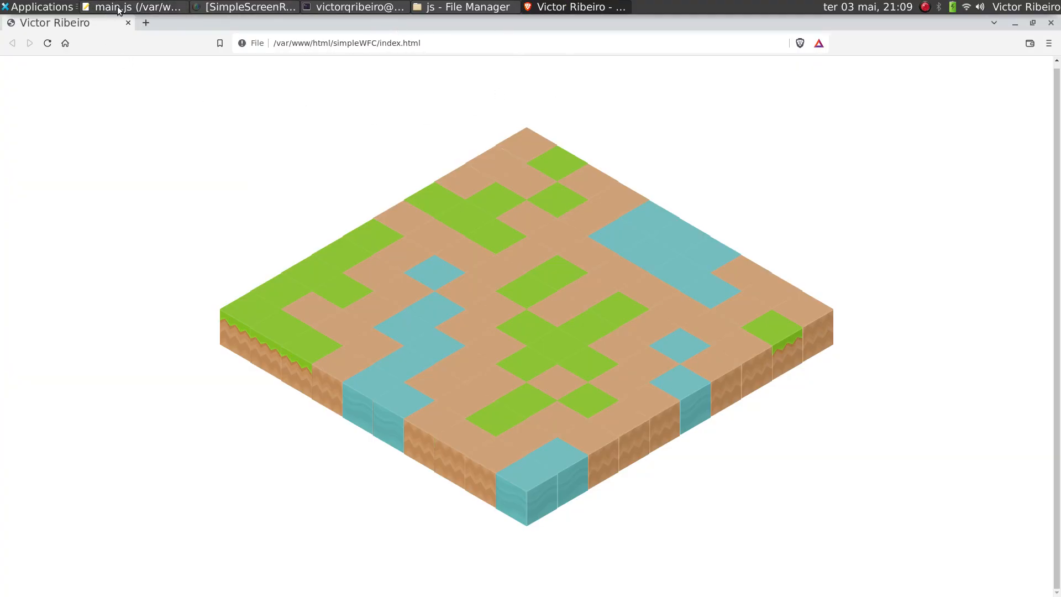
mouse_move(492, 103)
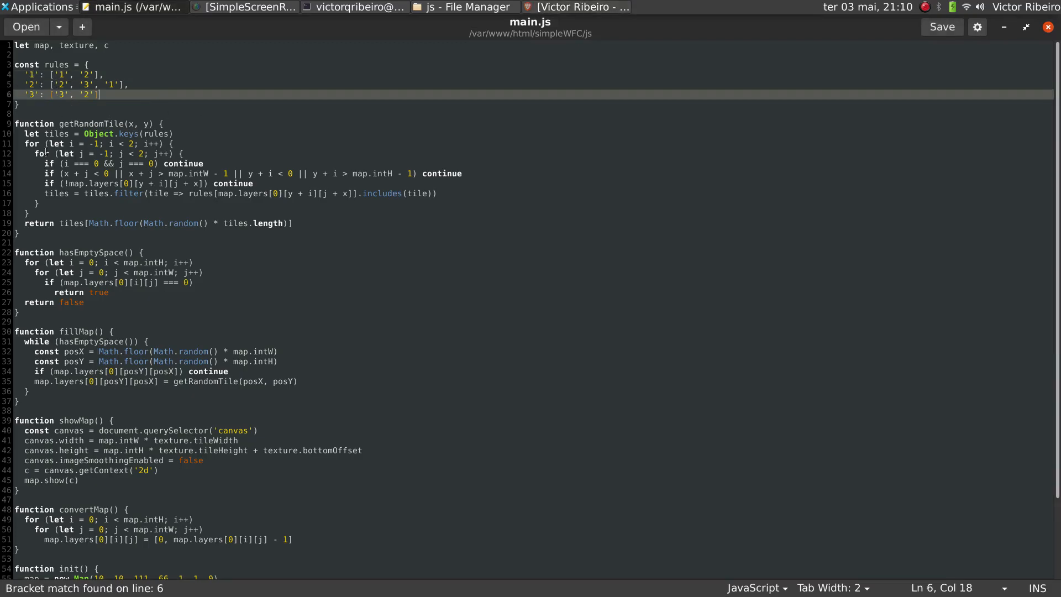
click(31, 74)
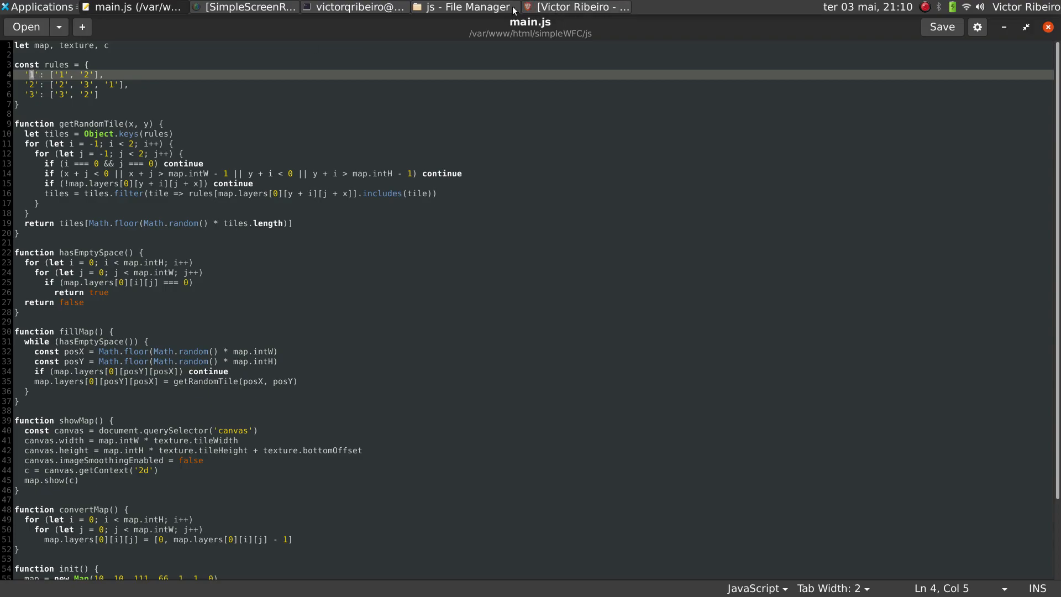
click(62, 74)
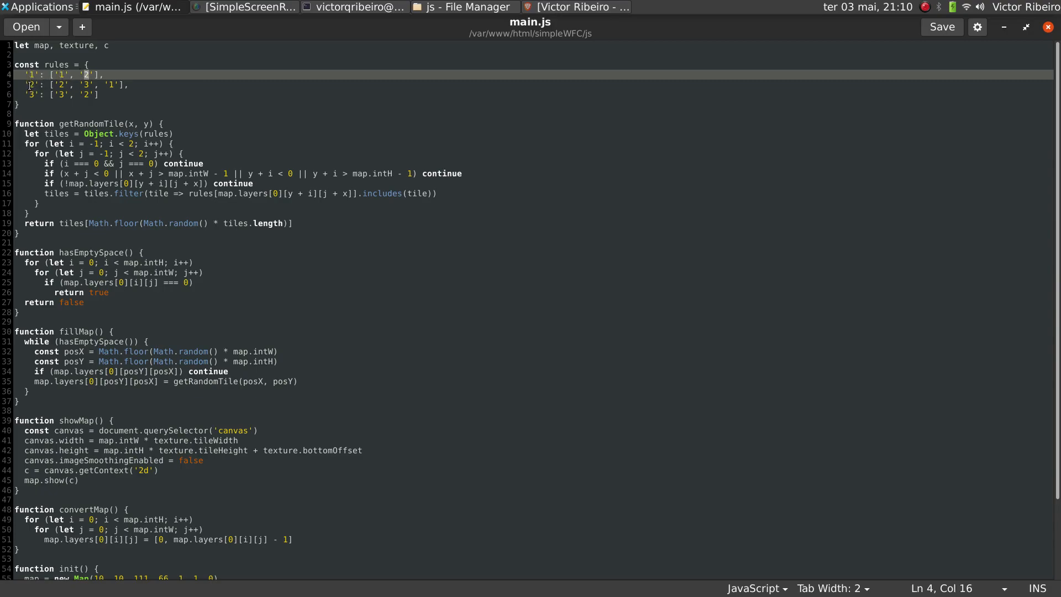
click(33, 85)
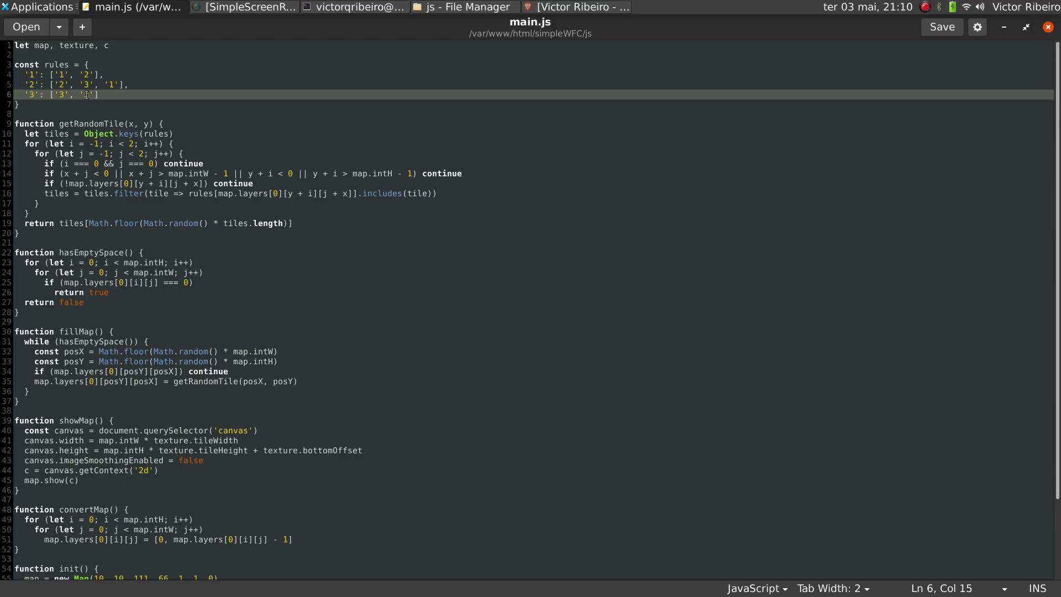
text(2)
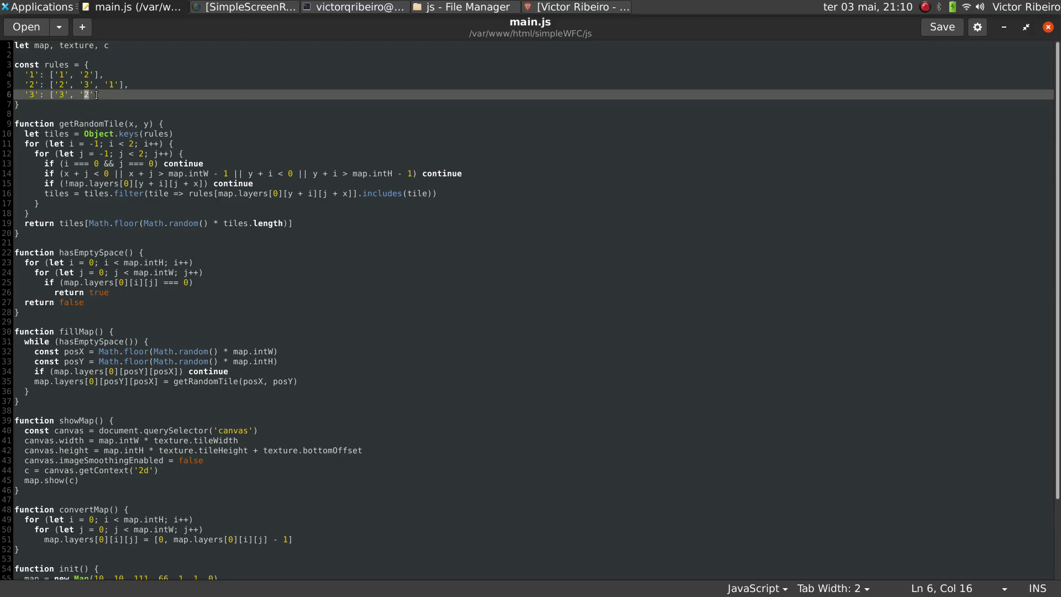
Reload the simpleWFC page into a fresh random map, then return to main.js in the editor
click(575, 7)
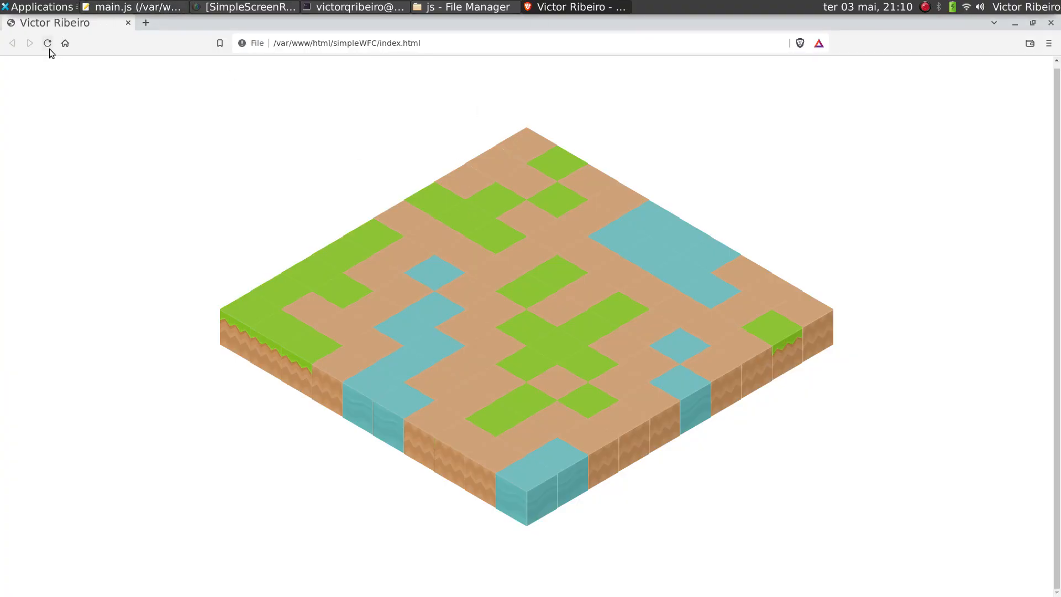
click(47, 44)
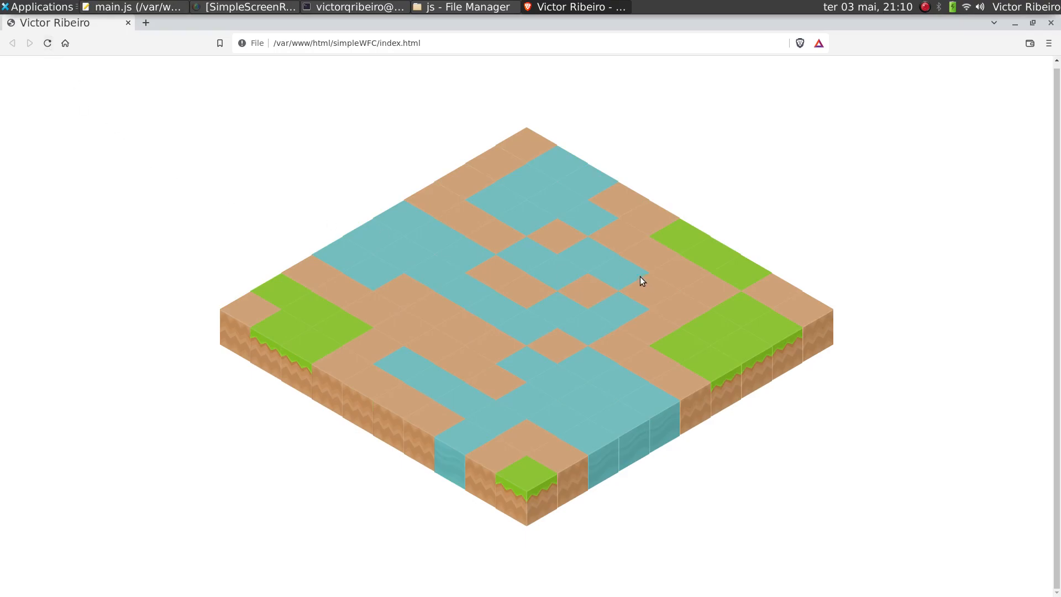
mouse_move(328, 330)
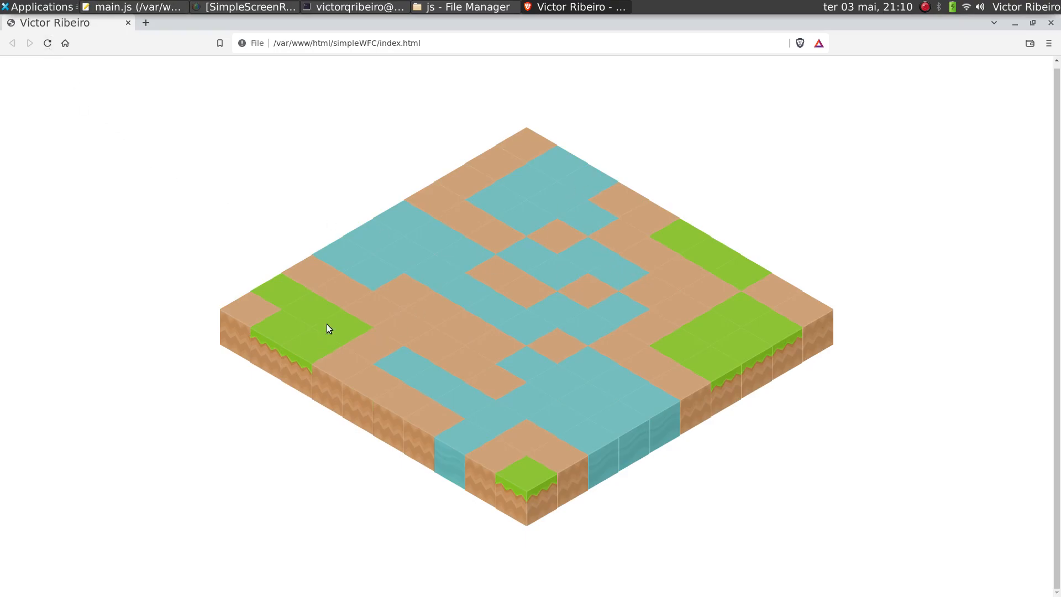
mouse_move(341, 261)
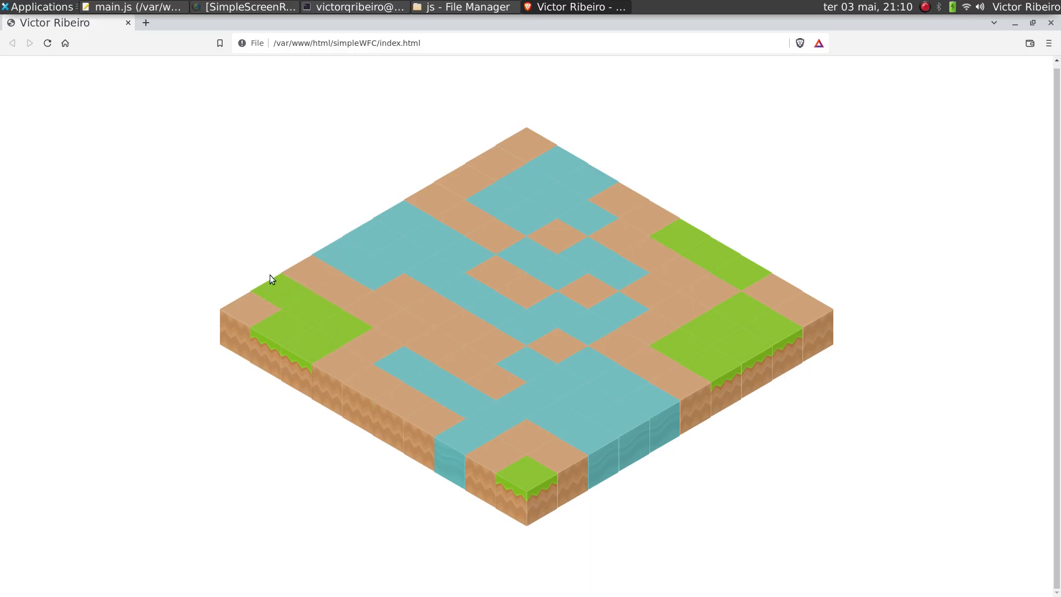
mouse_move(182, 5)
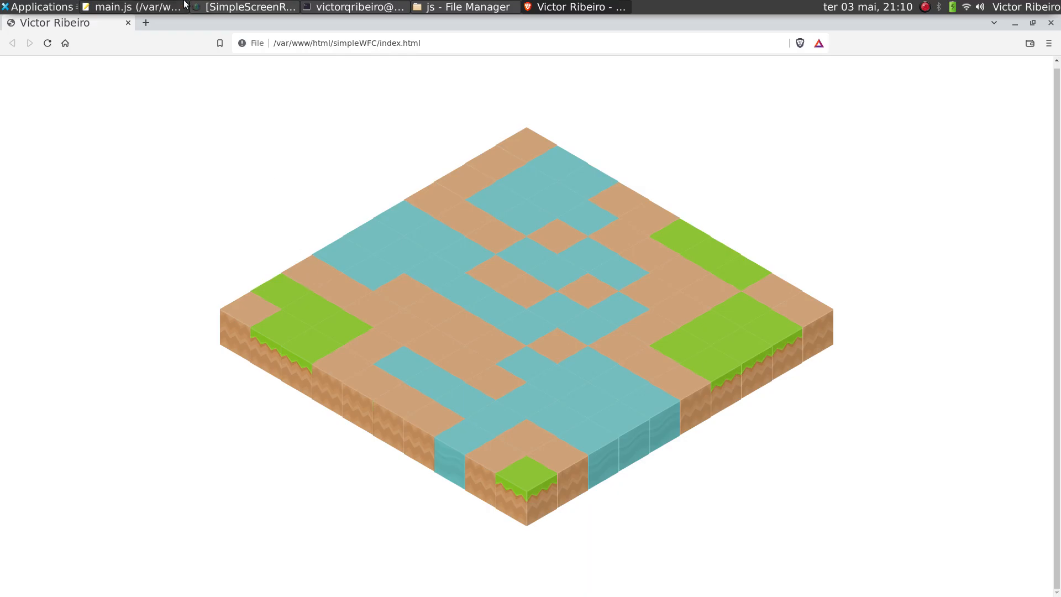
click(132, 7)
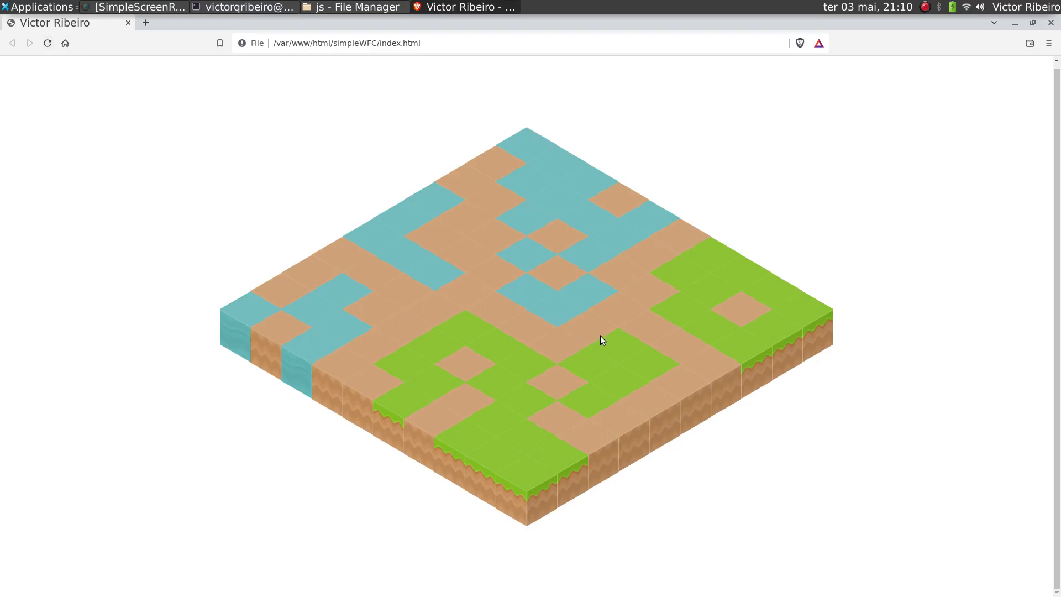
mouse_move(398, 292)
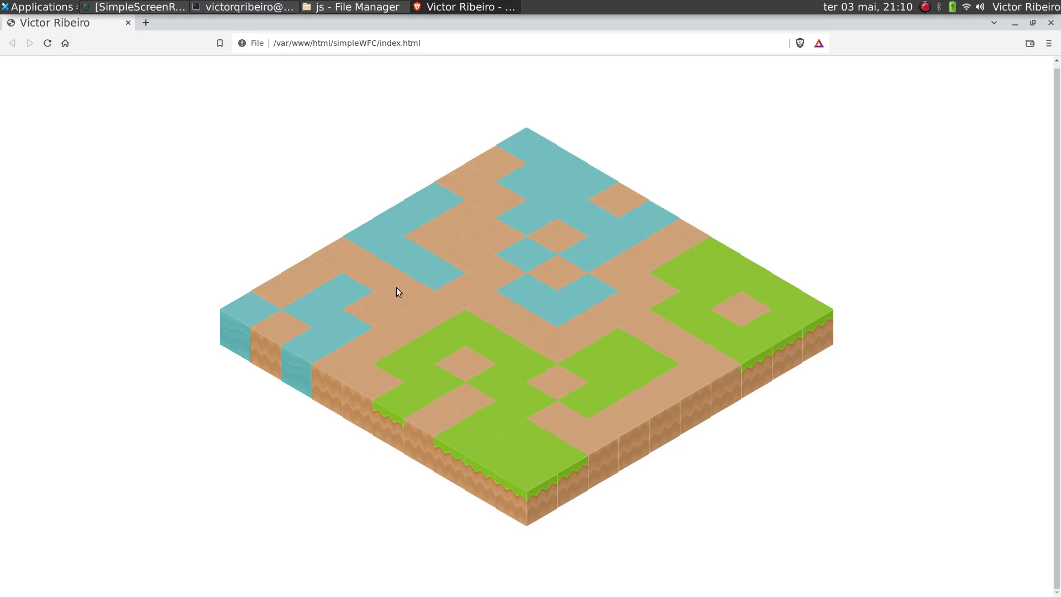
mouse_move(396, 272)
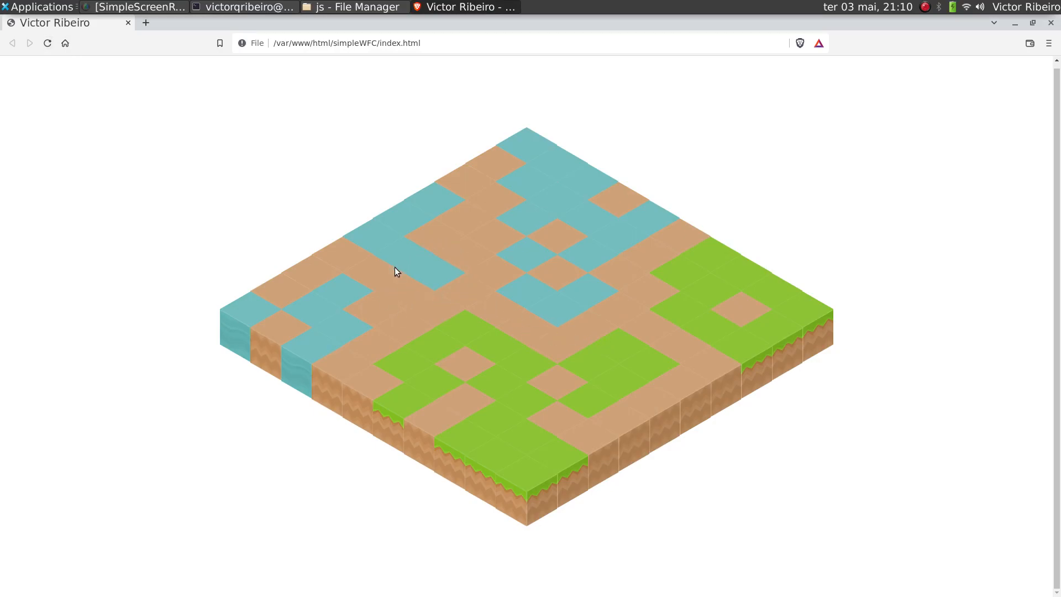
mouse_move(431, 243)
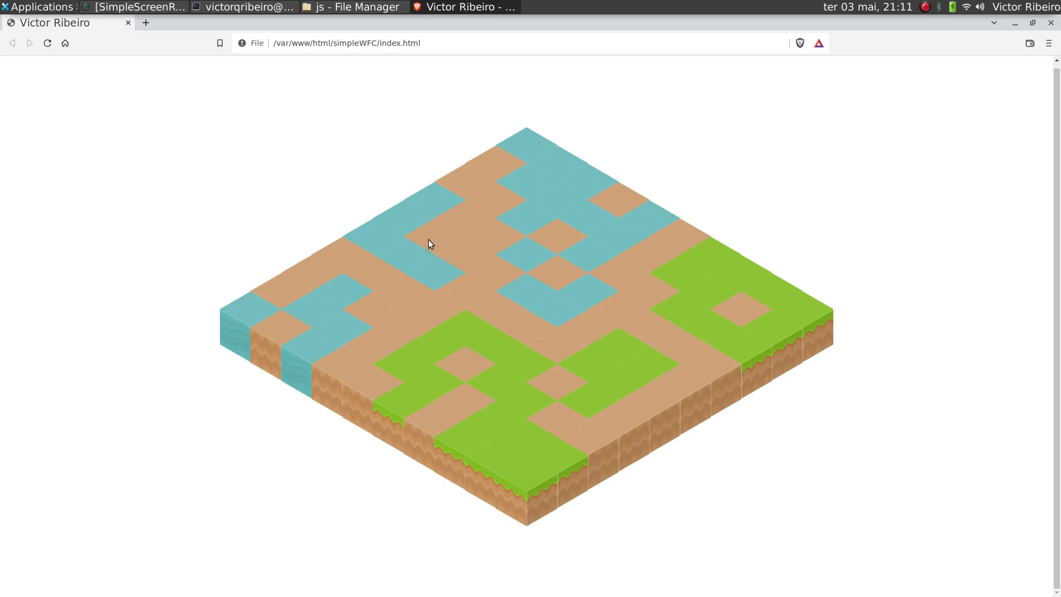
mouse_move(482, 276)
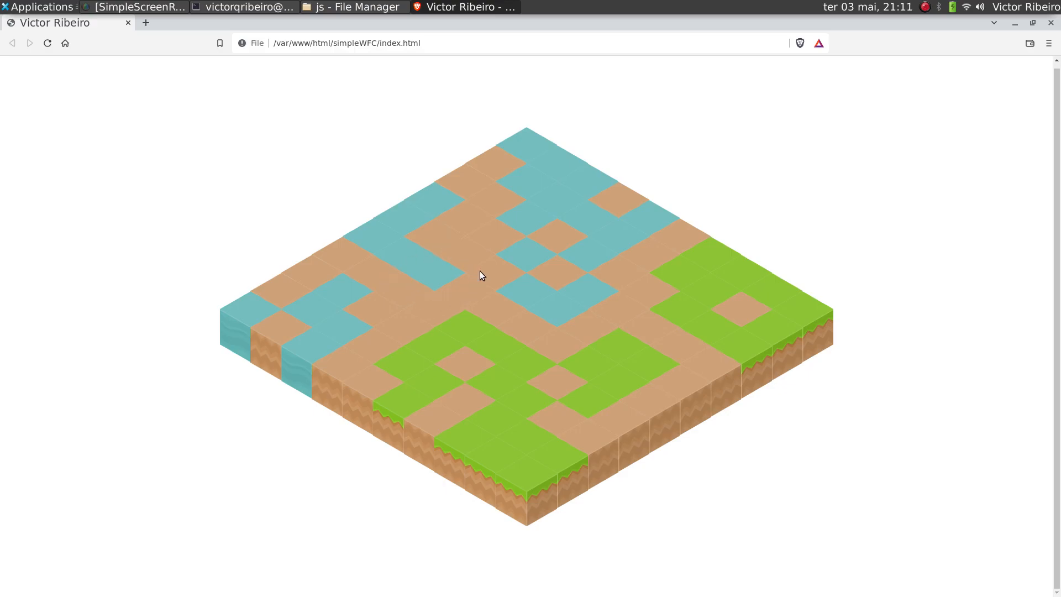
mouse_move(439, 307)
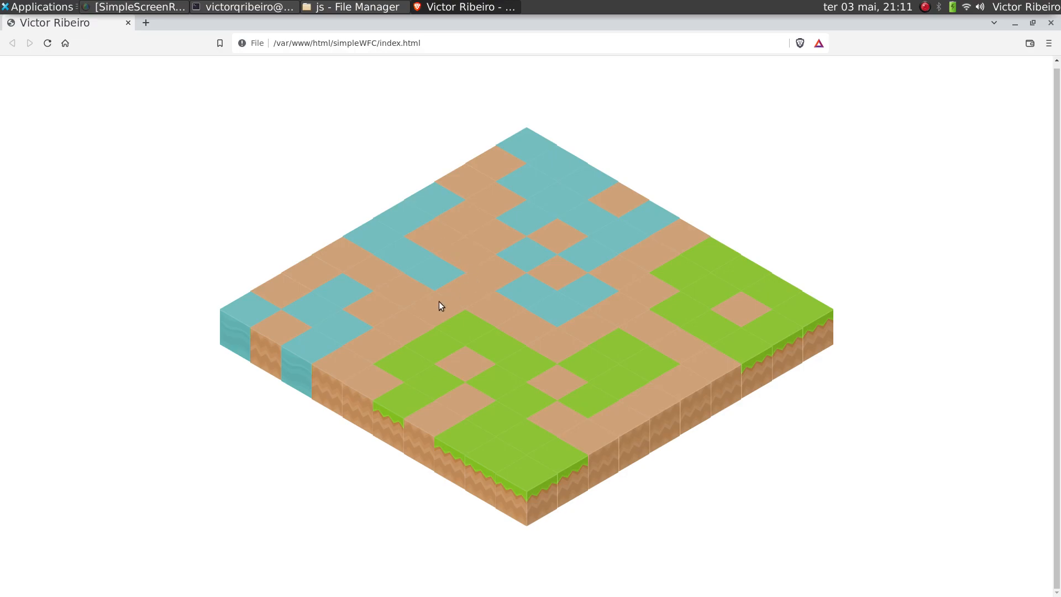
mouse_move(398, 261)
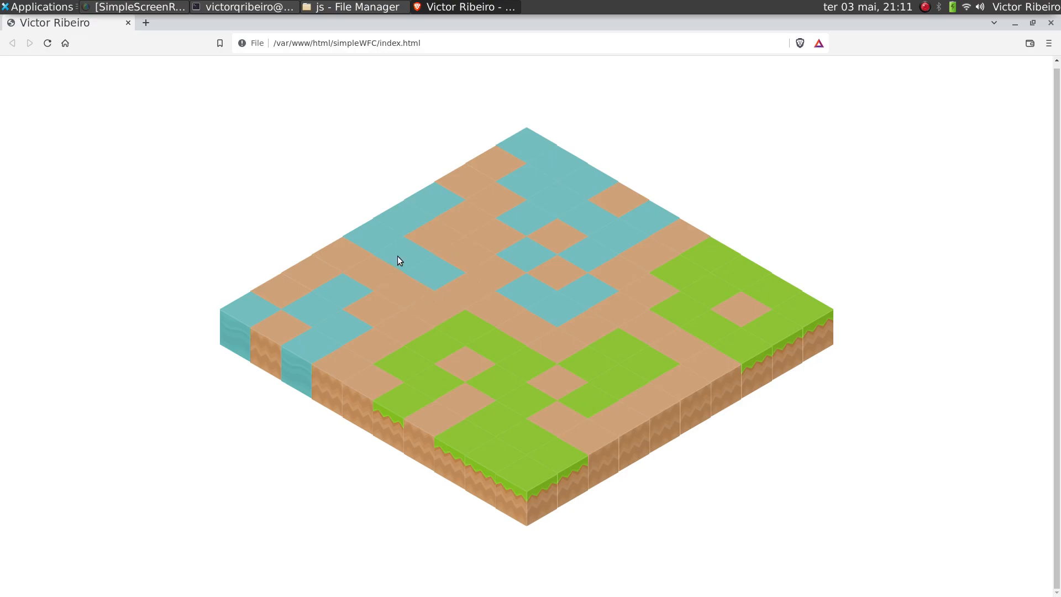
mouse_move(413, 249)
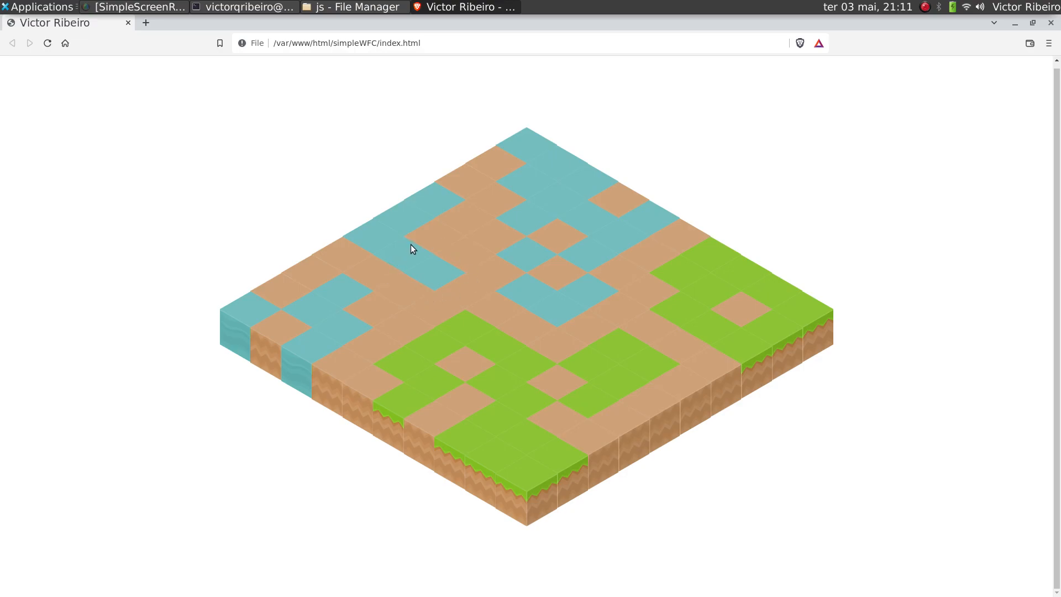
mouse_move(400, 260)
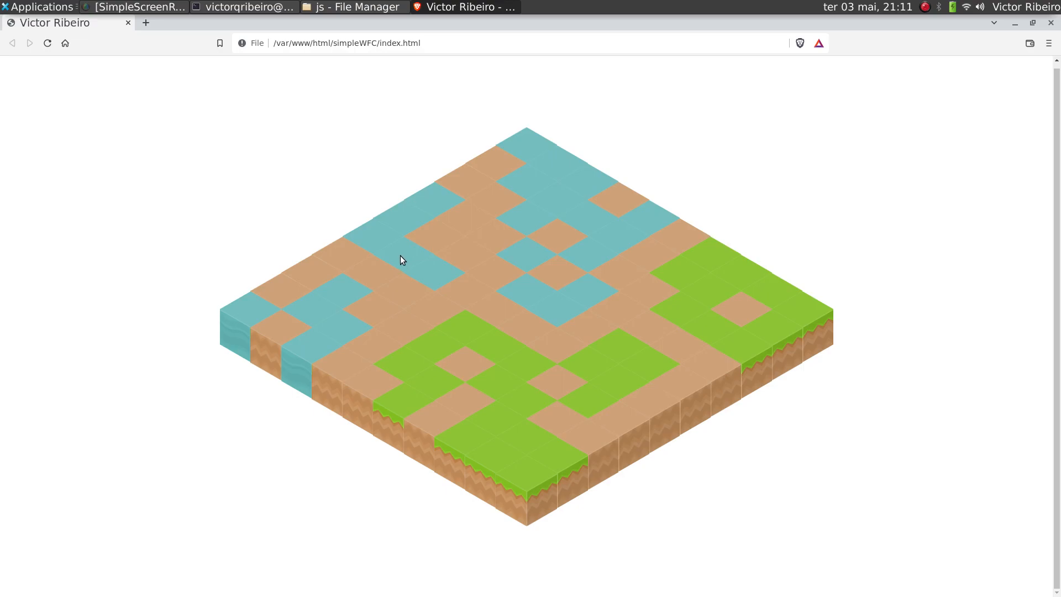
mouse_move(451, 292)
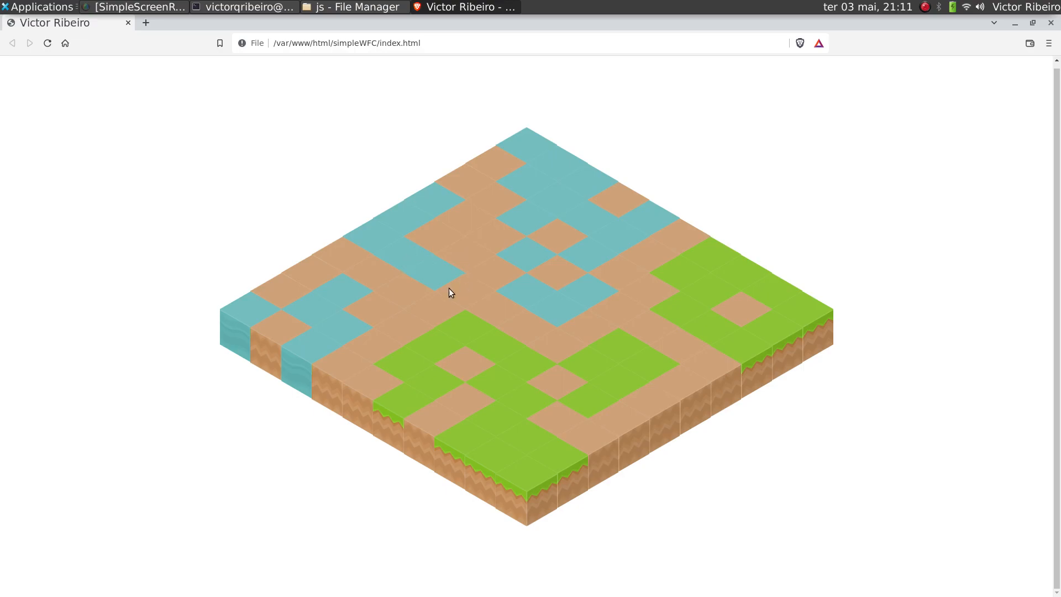
mouse_move(434, 251)
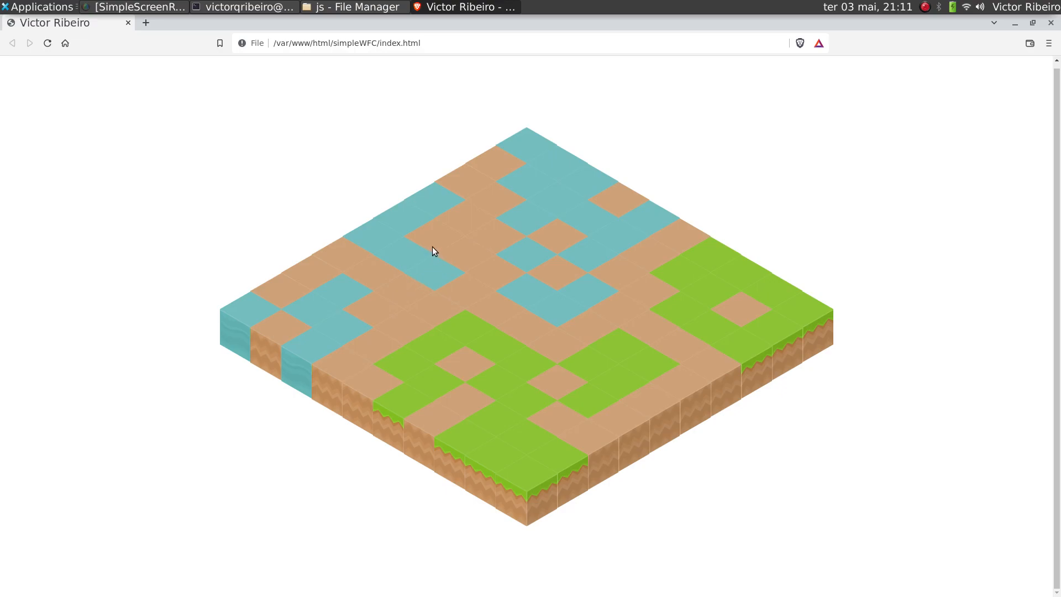
mouse_move(312, 74)
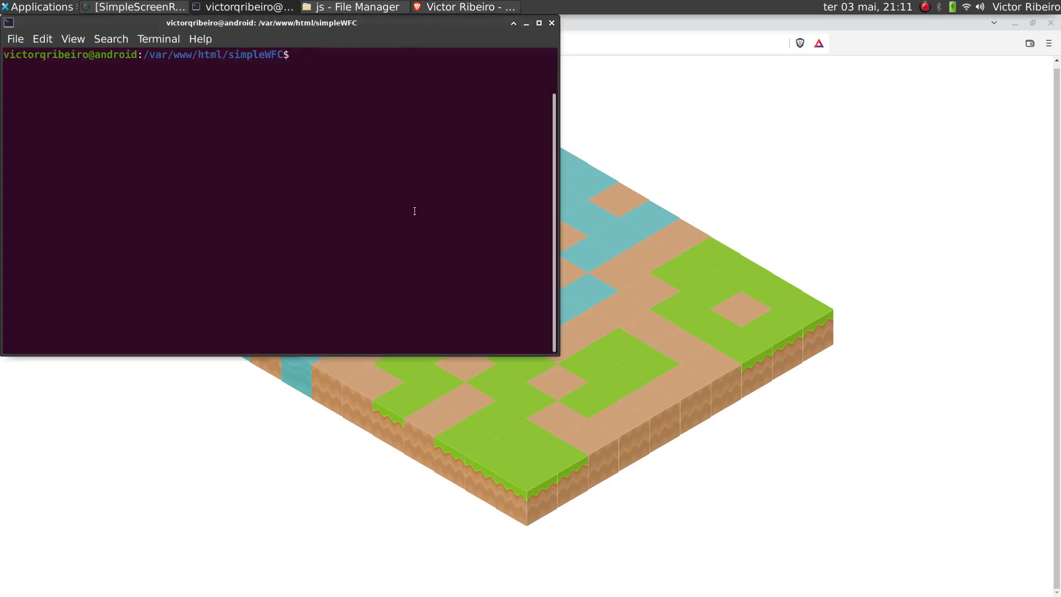
Run git checkout, then reload the demo several times to get textured grass-and-water maps
text(git checkout)
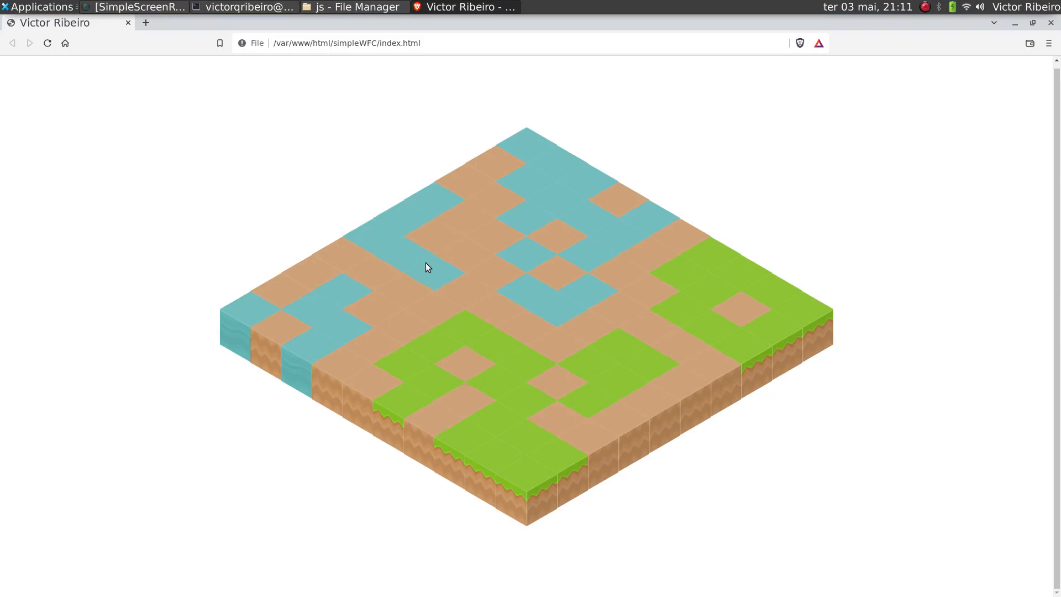
click(48, 43)
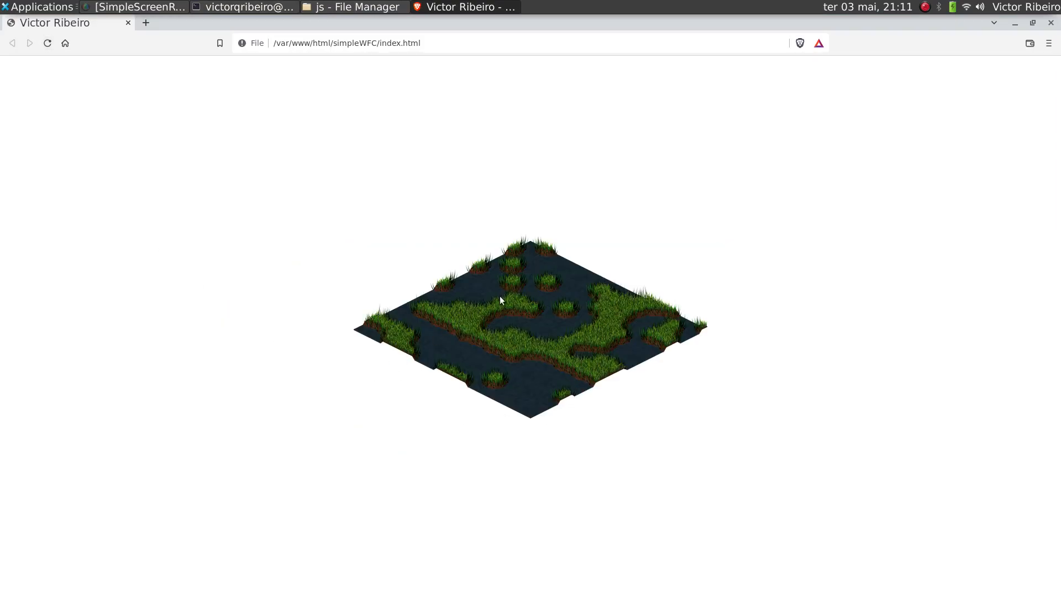
click(47, 43)
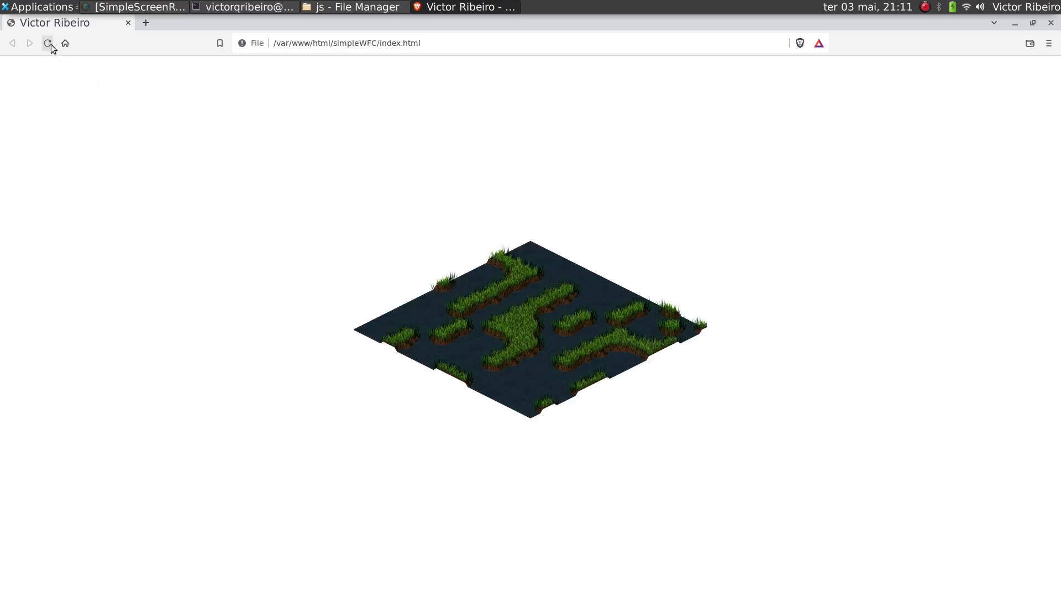
click(47, 43)
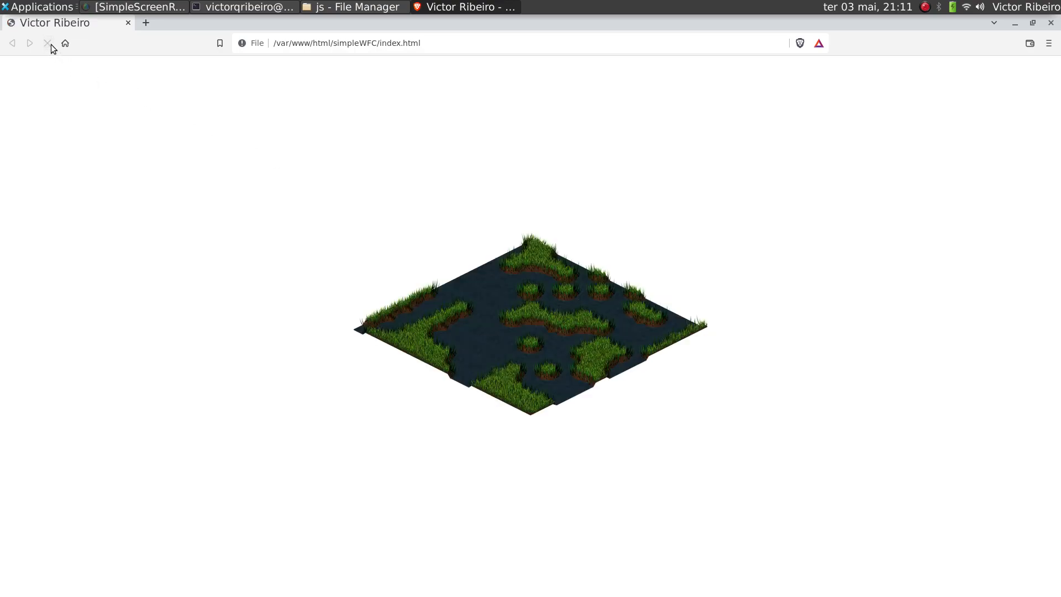
click(48, 43)
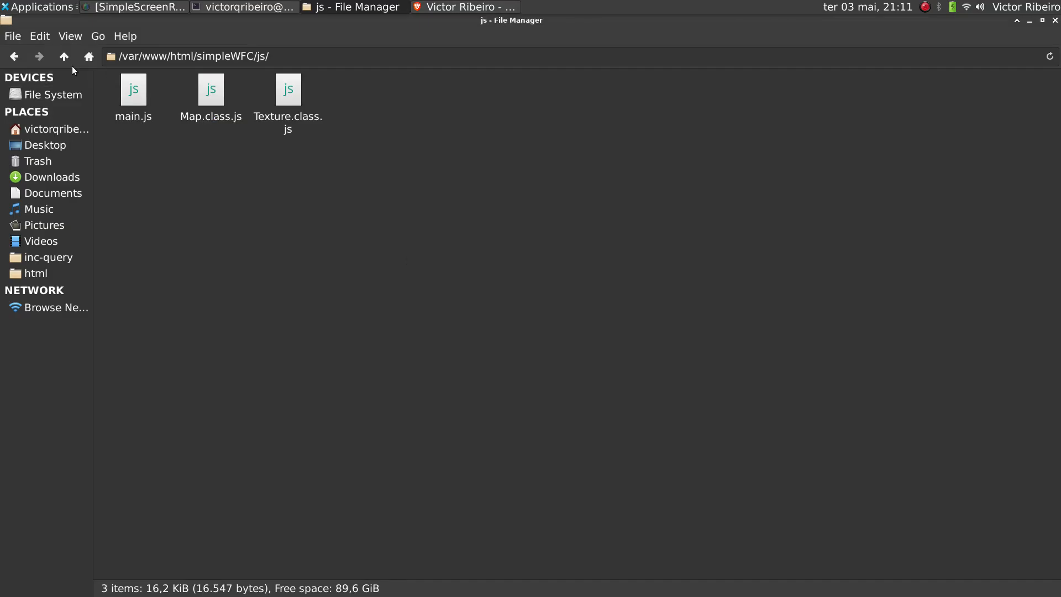
Load main.js from the js folder into the text editor
click(133, 97)
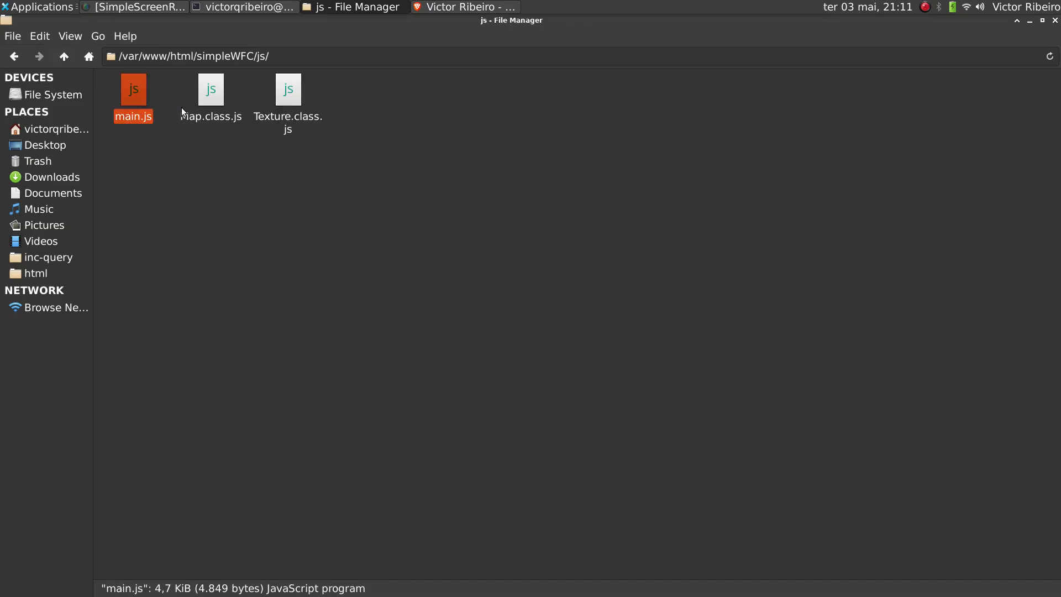
double_click(133, 88)
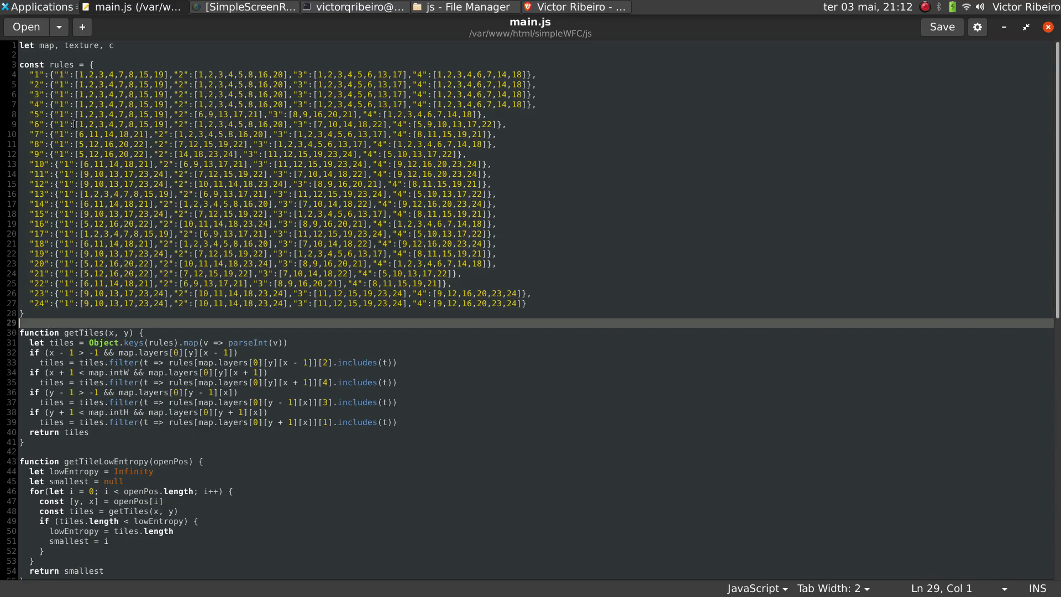
click(65, 74)
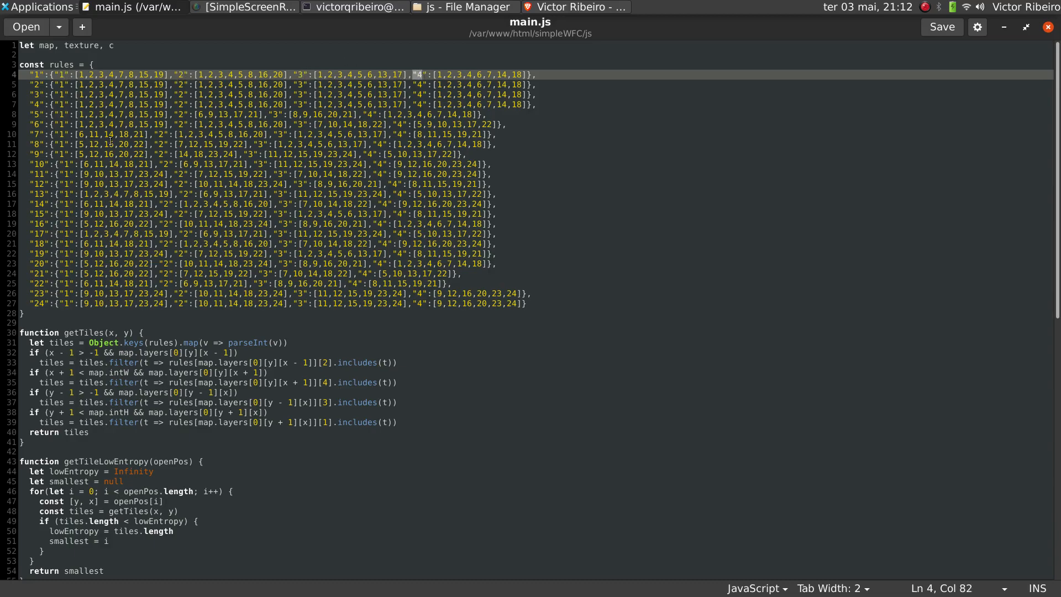
click(109, 140)
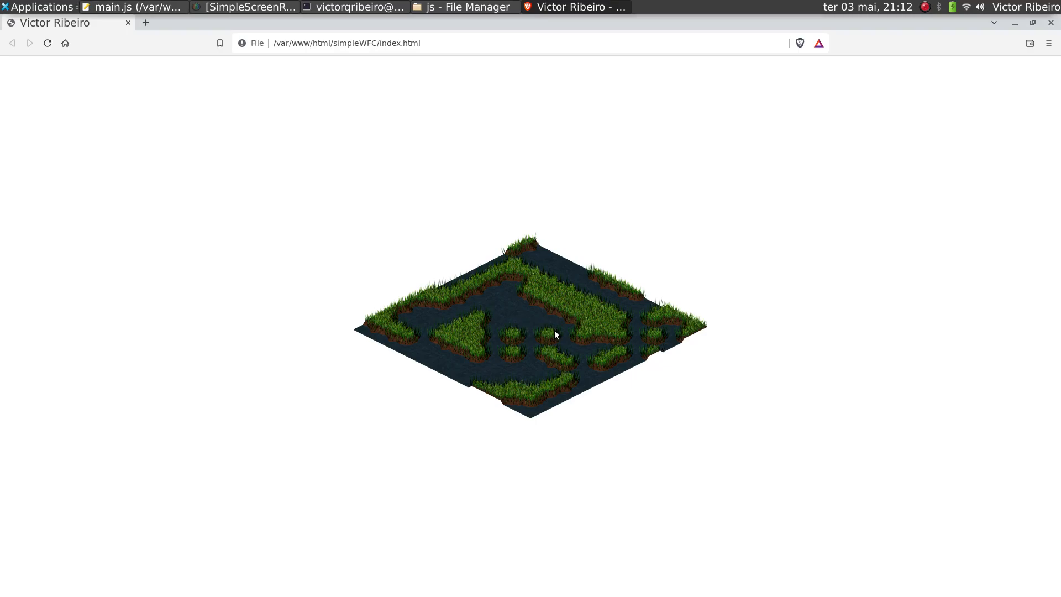
mouse_move(529, 319)
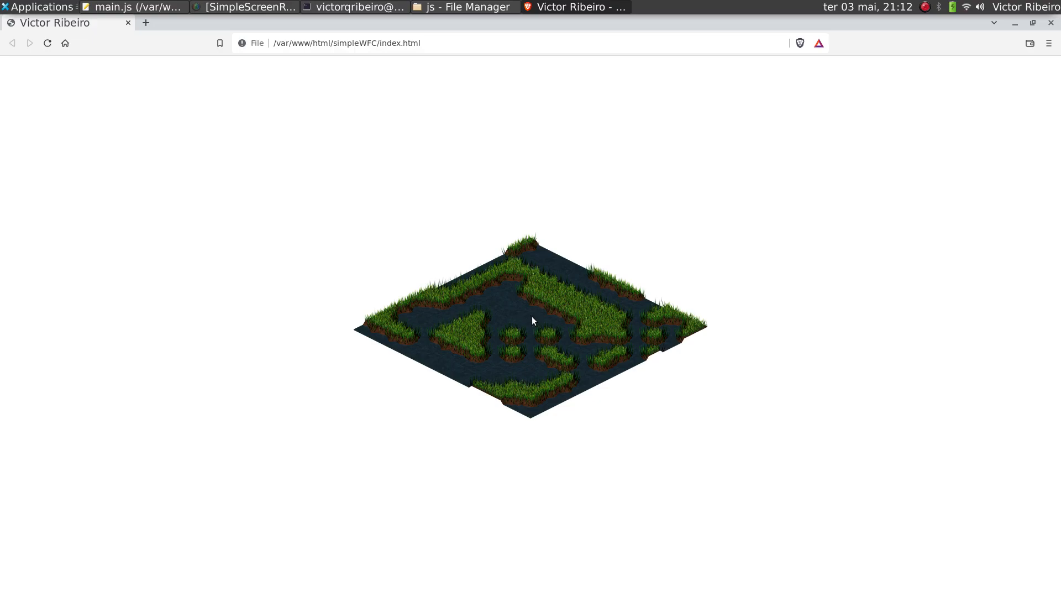
mouse_move(536, 329)
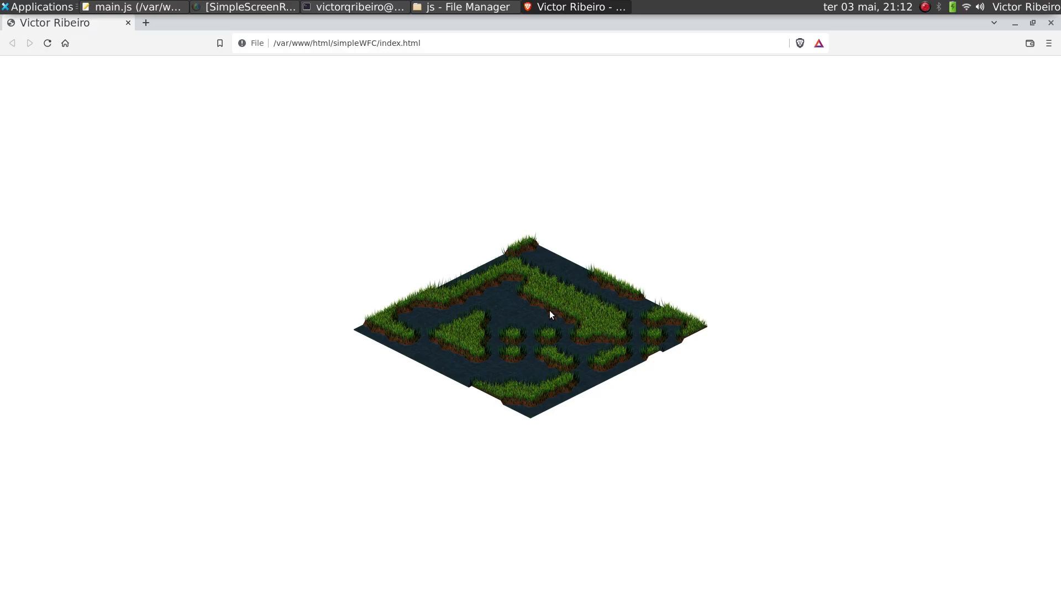
mouse_move(514, 311)
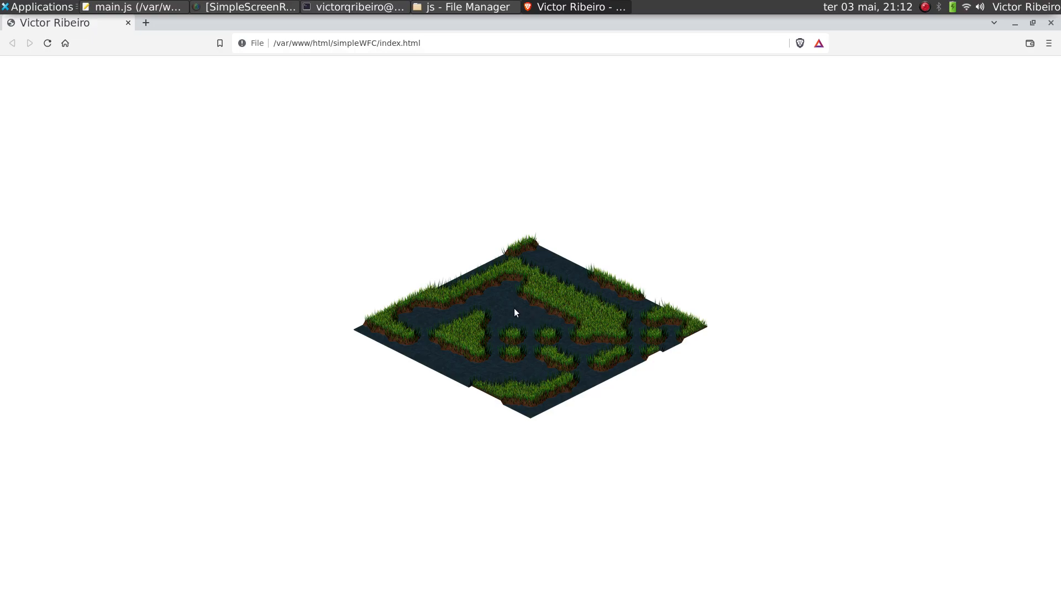
mouse_move(542, 334)
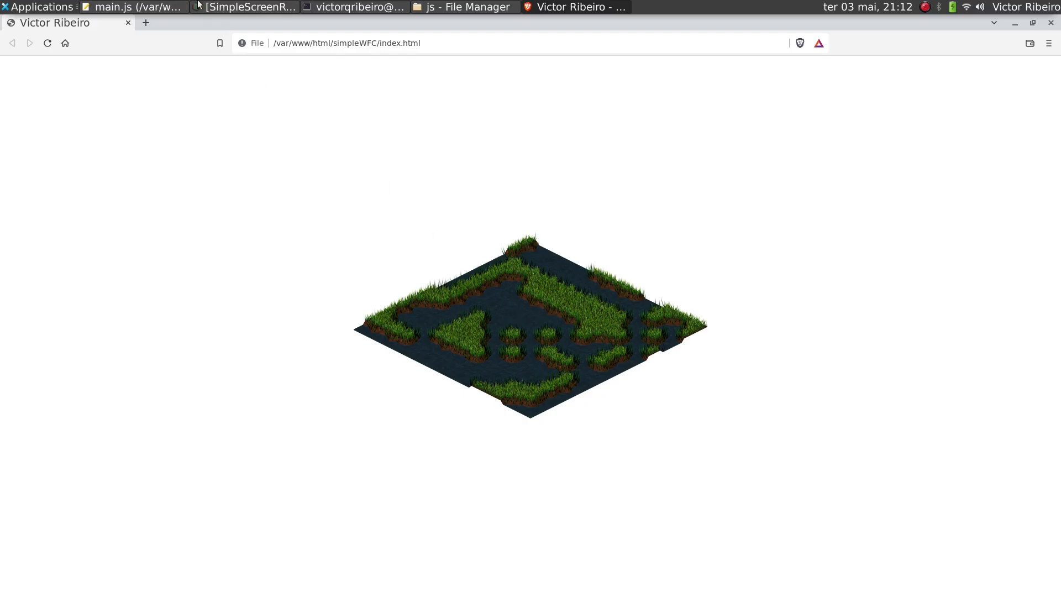
Bring main.js in the editor back to the front after viewing the map
click(131, 6)
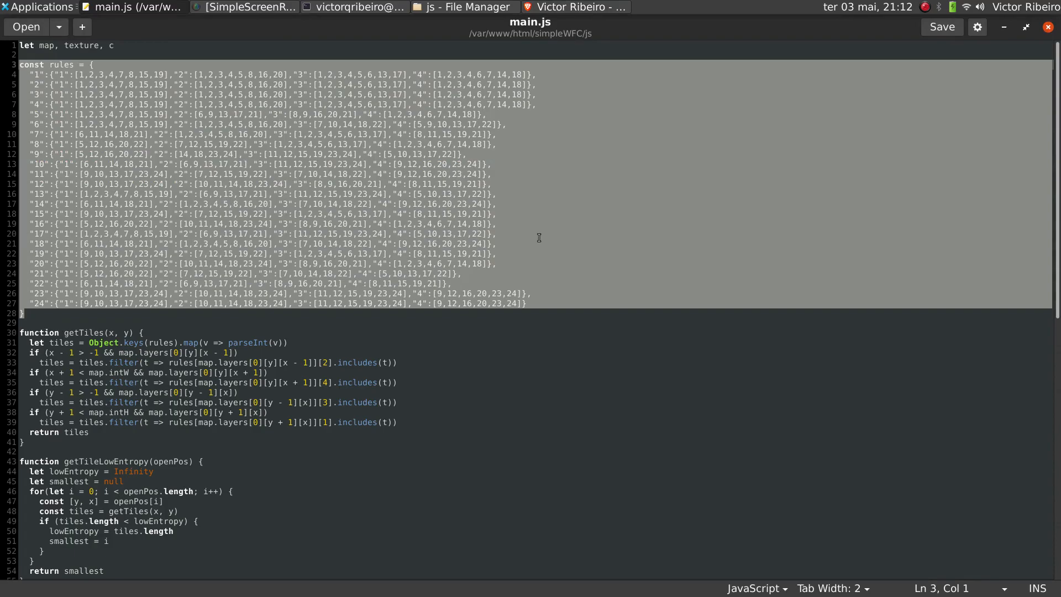
Switch to the new Brave tab holding the rulesGenerator page
click(463, 6)
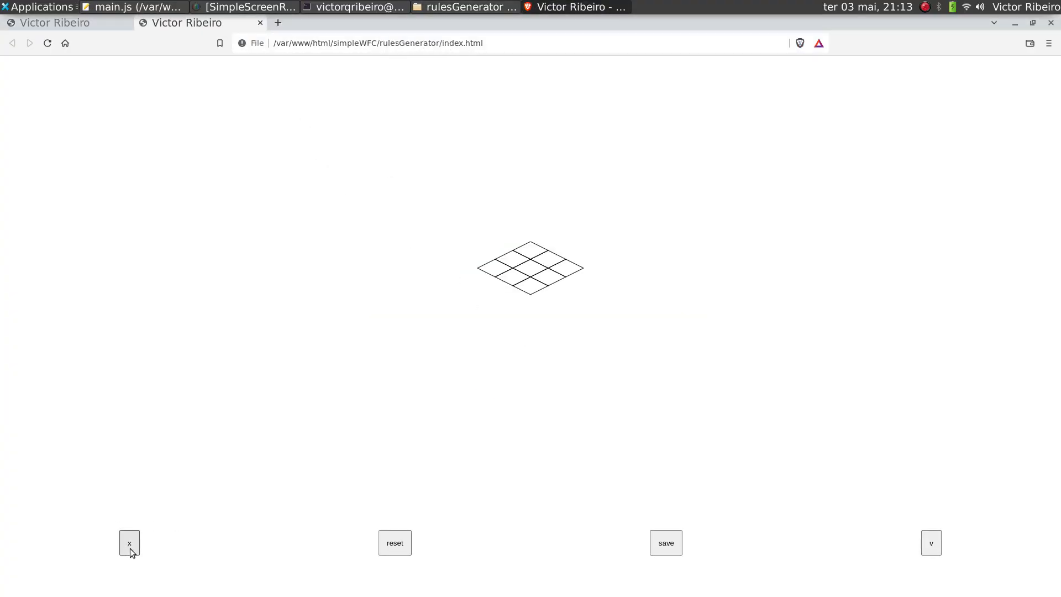
Place a grass tile in the rules generator's centre cell, then switch windows
click(129, 543)
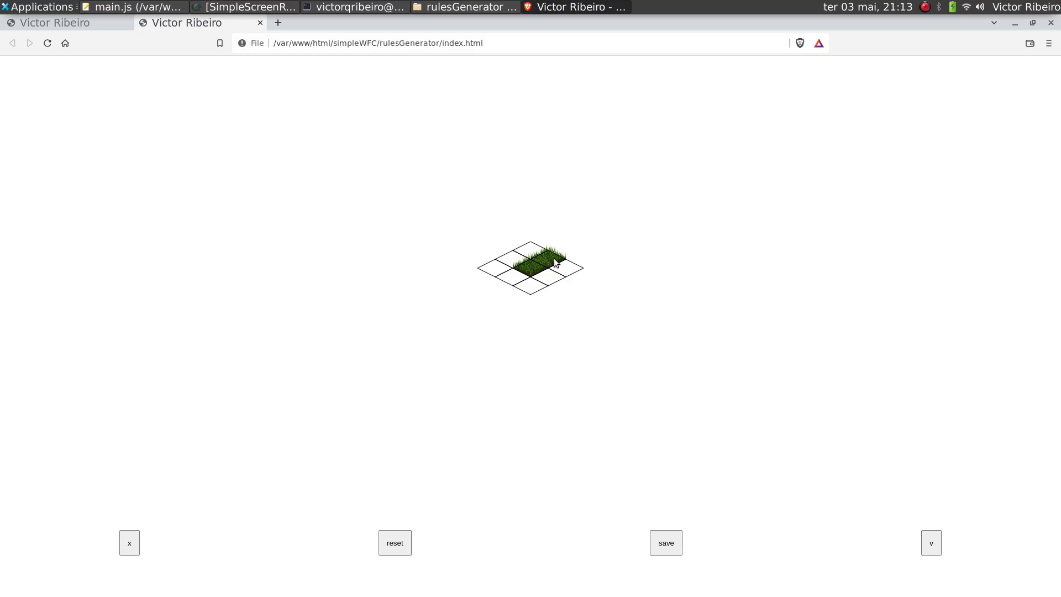
click(465, 7)
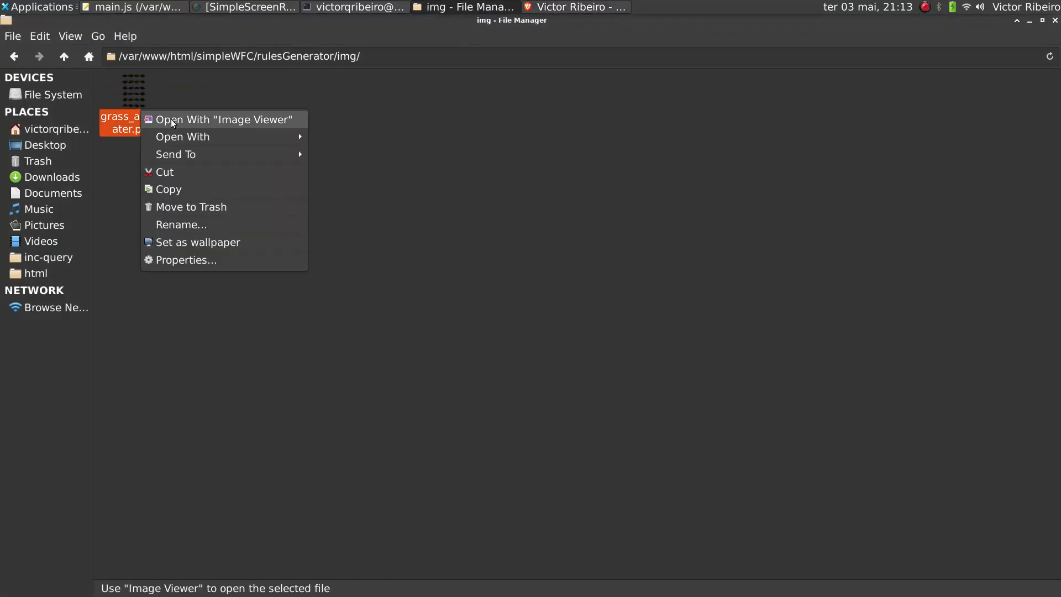
click(223, 119)
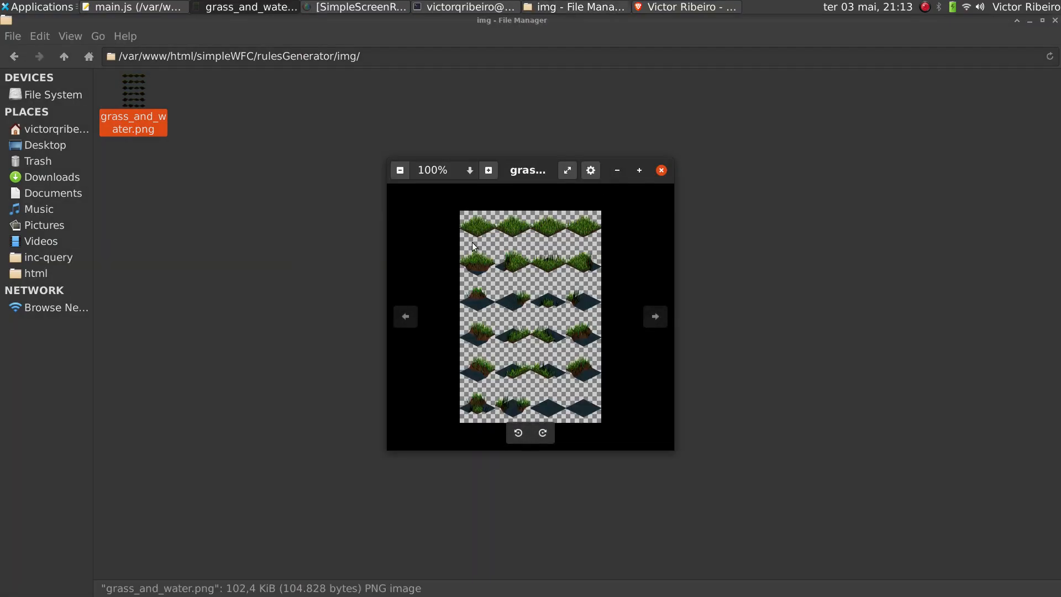
mouse_move(498, 274)
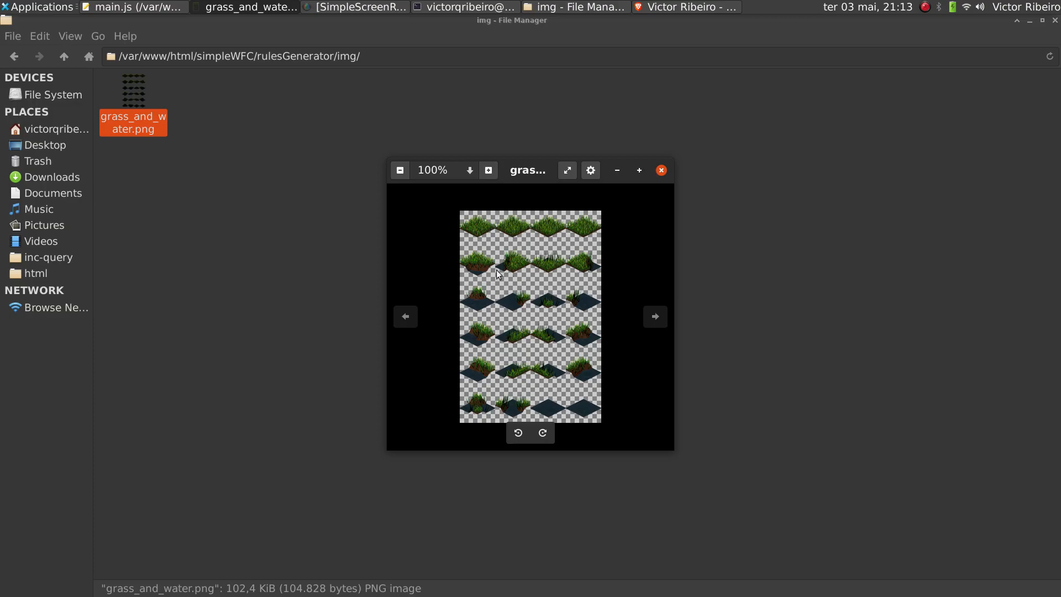
mouse_move(559, 289)
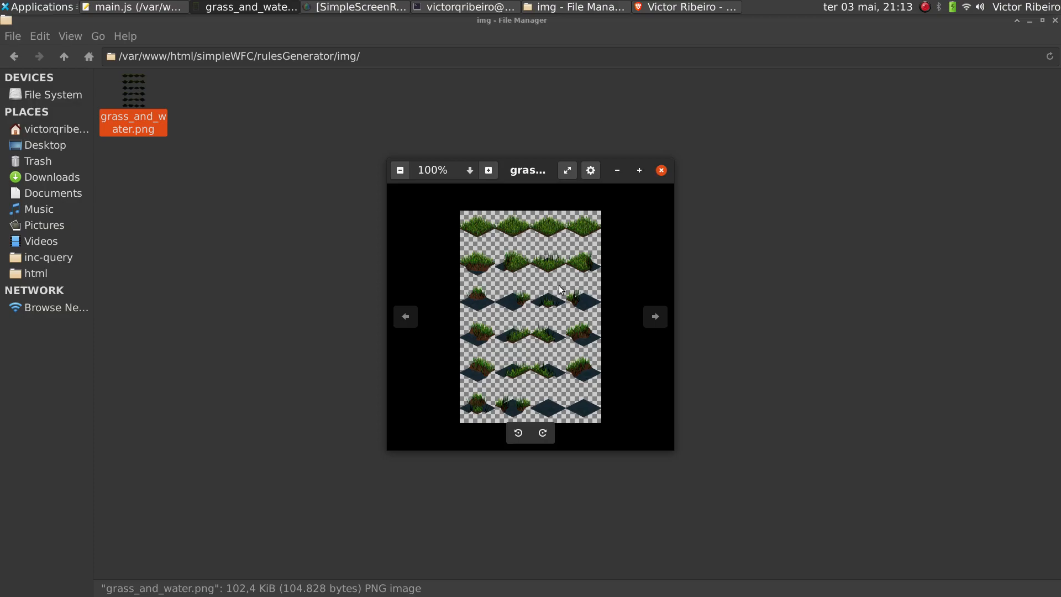
mouse_move(514, 228)
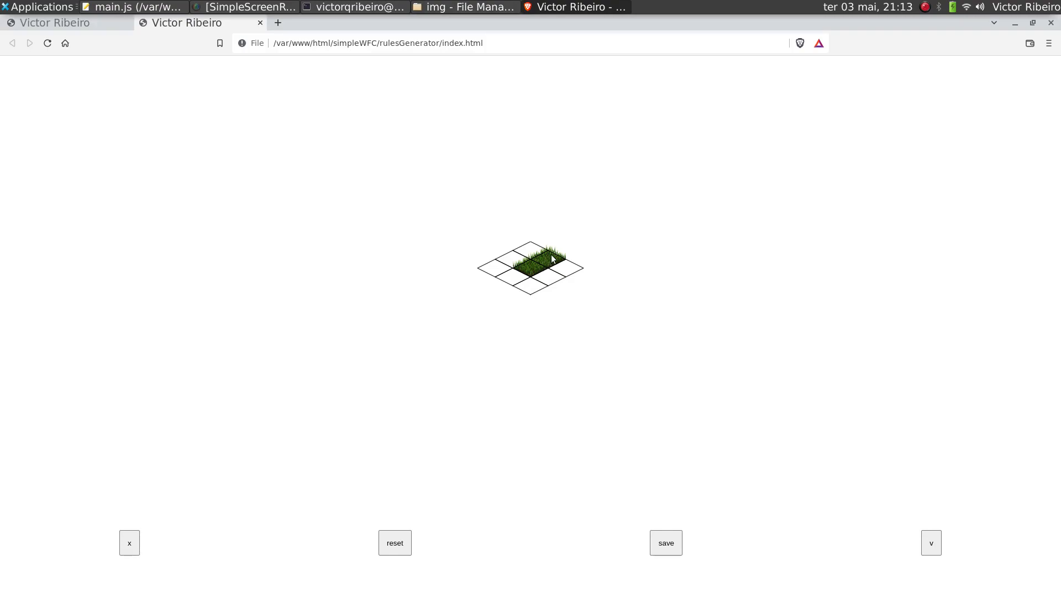
mouse_move(531, 278)
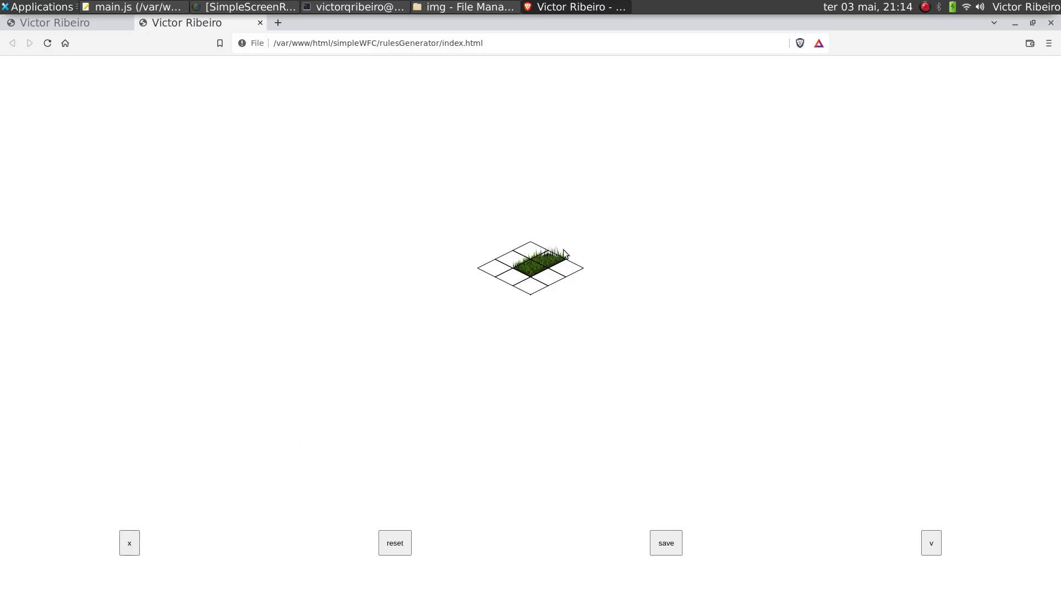
Try a different neighbouring tile beside the centre grass tile, then reject the pairing
click(128, 542)
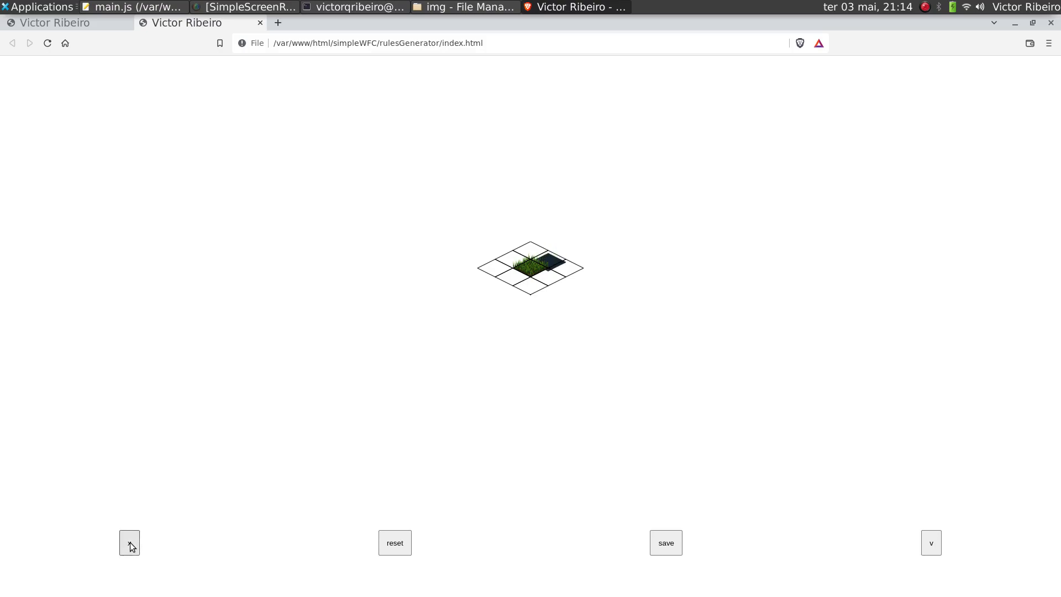
click(129, 542)
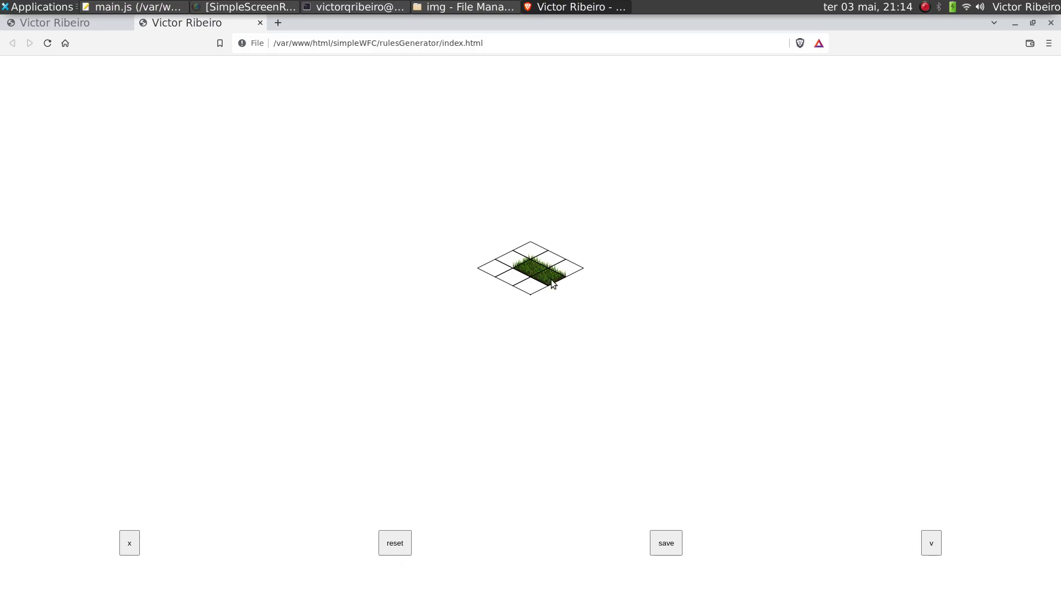
mouse_move(516, 284)
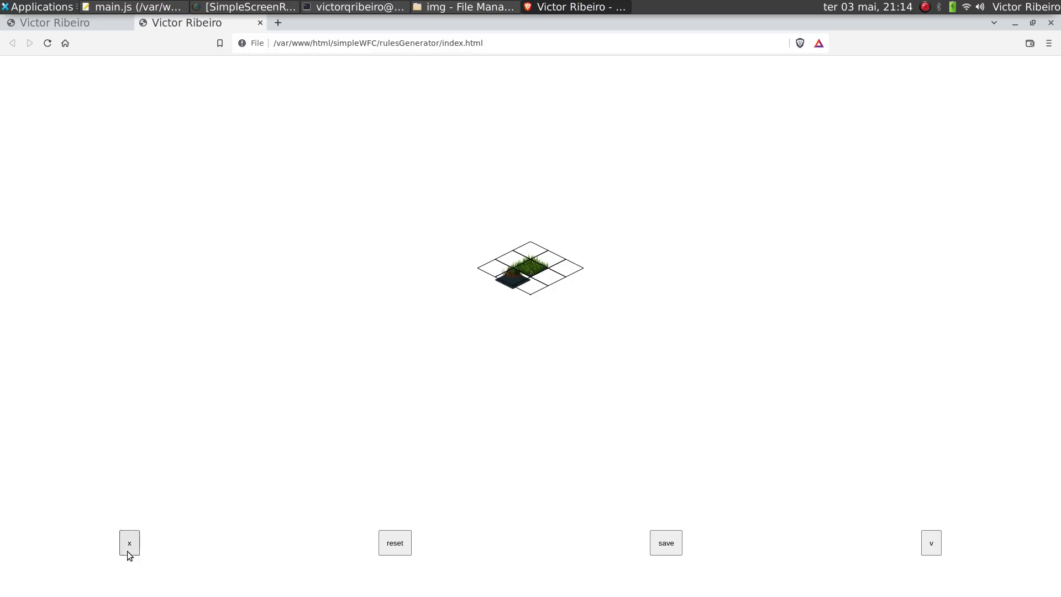
click(133, 8)
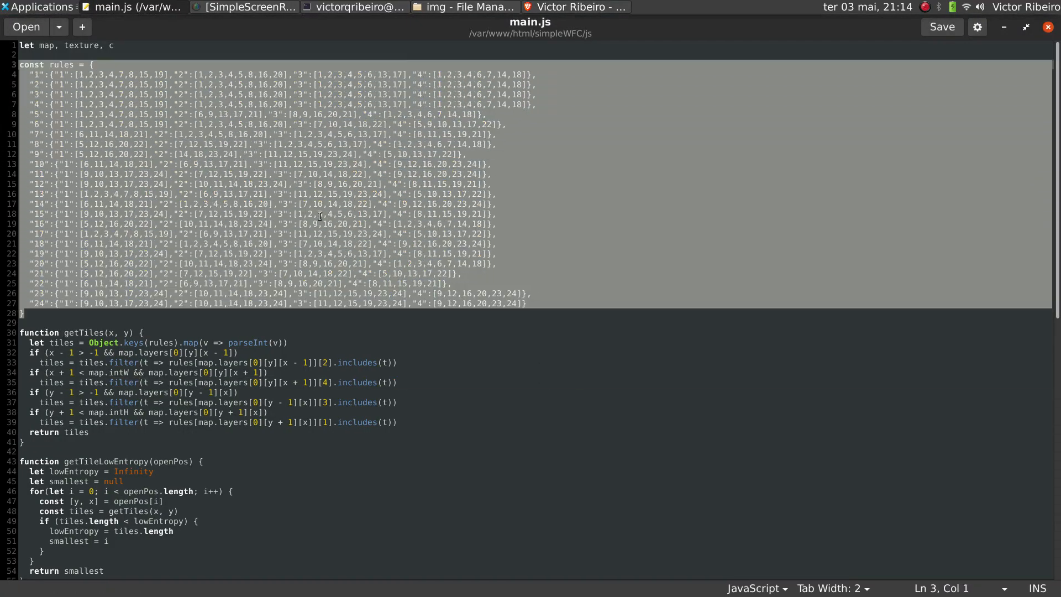
Clear the selection on the rules block in main.js
click(142, 333)
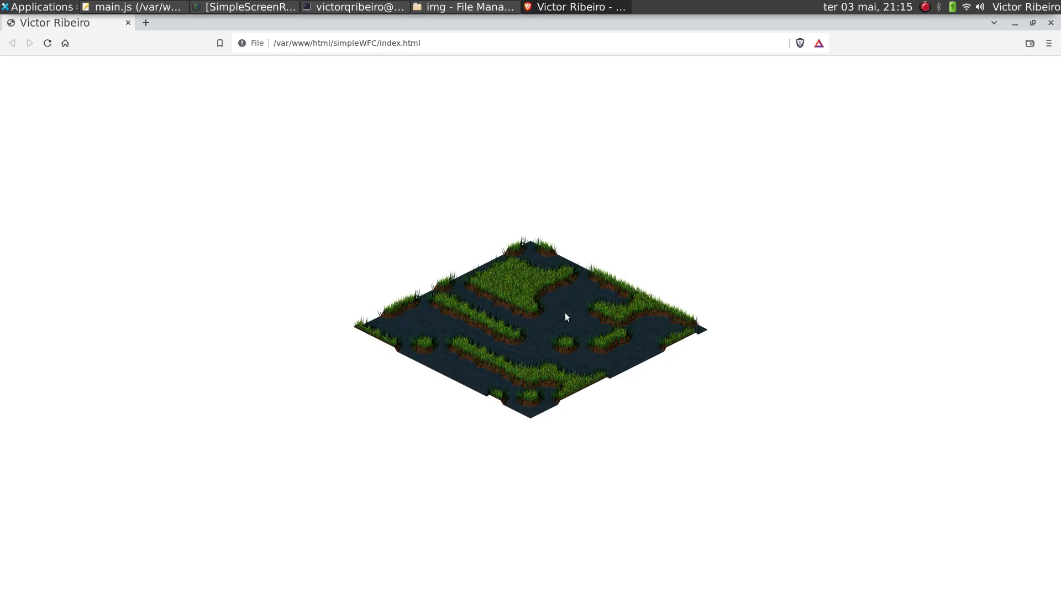
Regenerate five random grass-and-water maps, then return to main.js in the editor
click(48, 44)
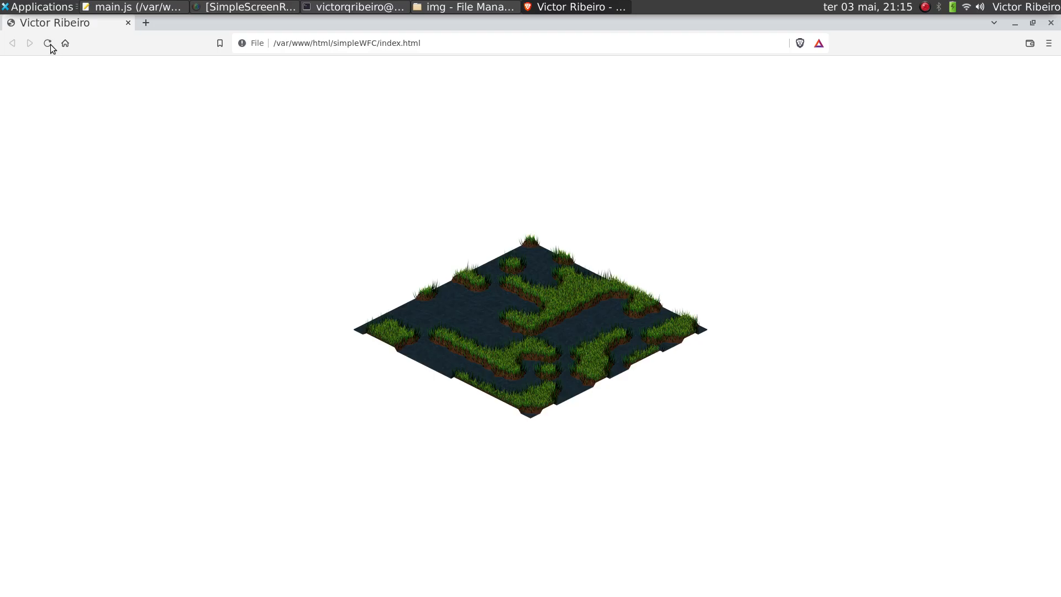
click(48, 43)
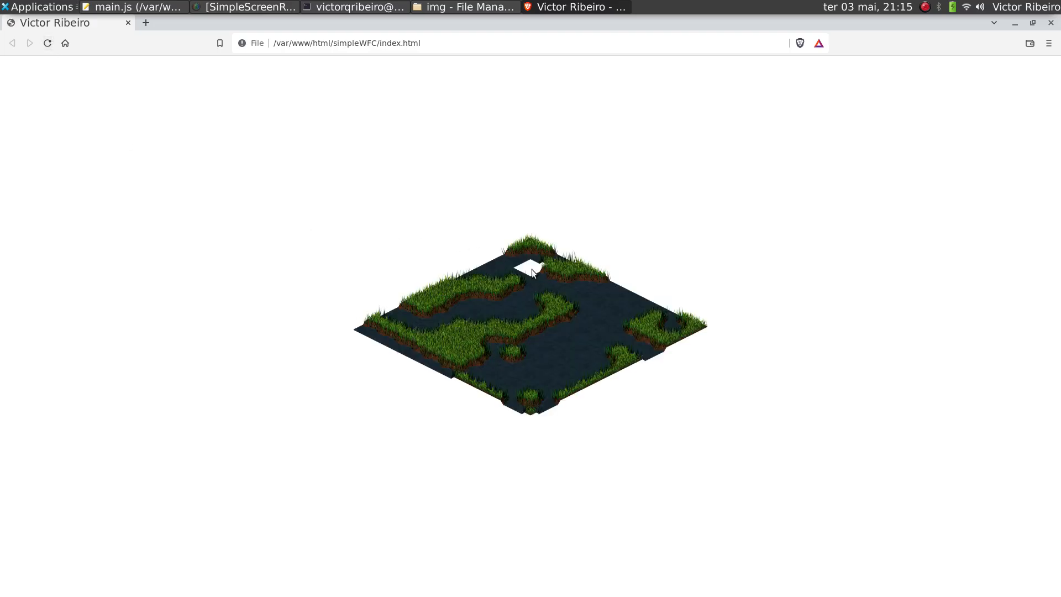
mouse_move(80, 63)
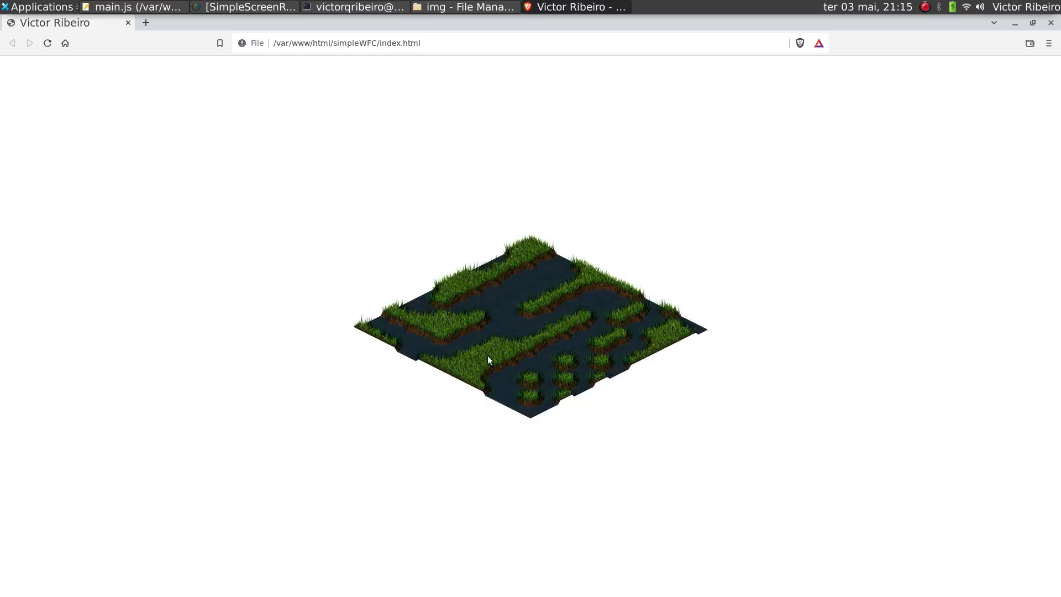
click(46, 43)
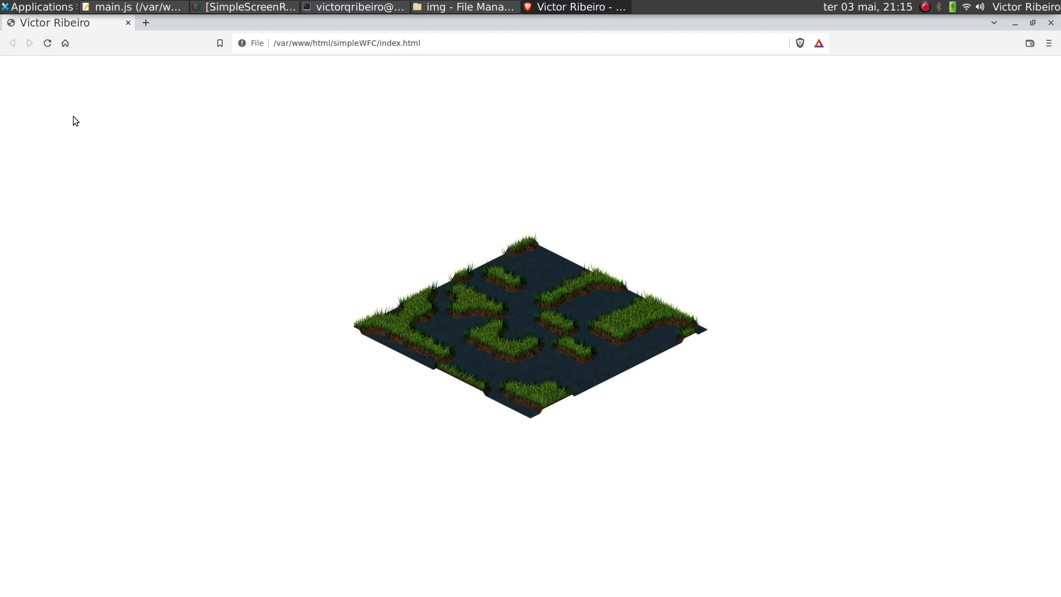
click(48, 43)
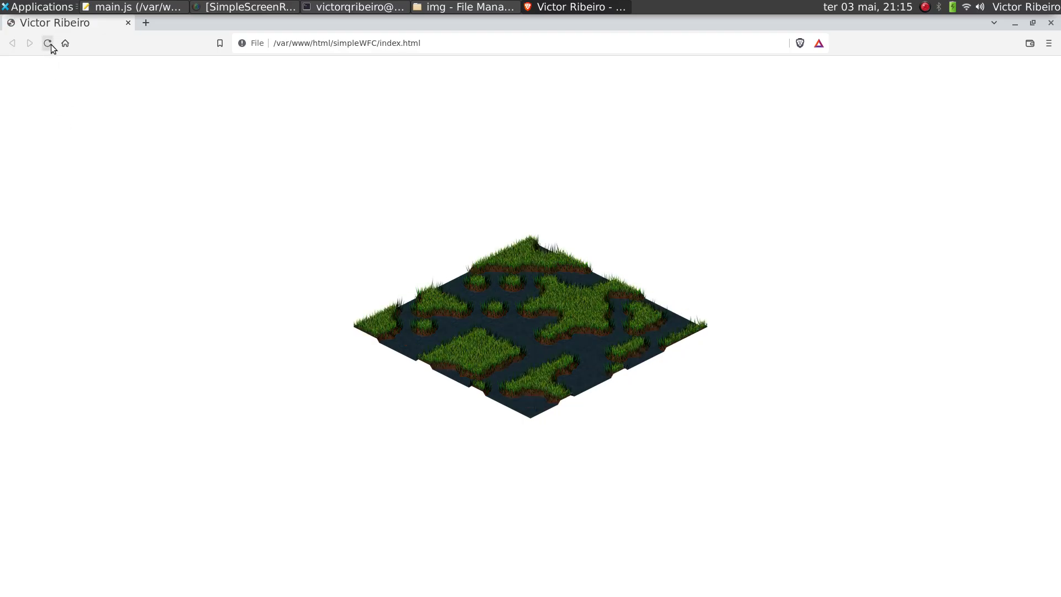
click(48, 43)
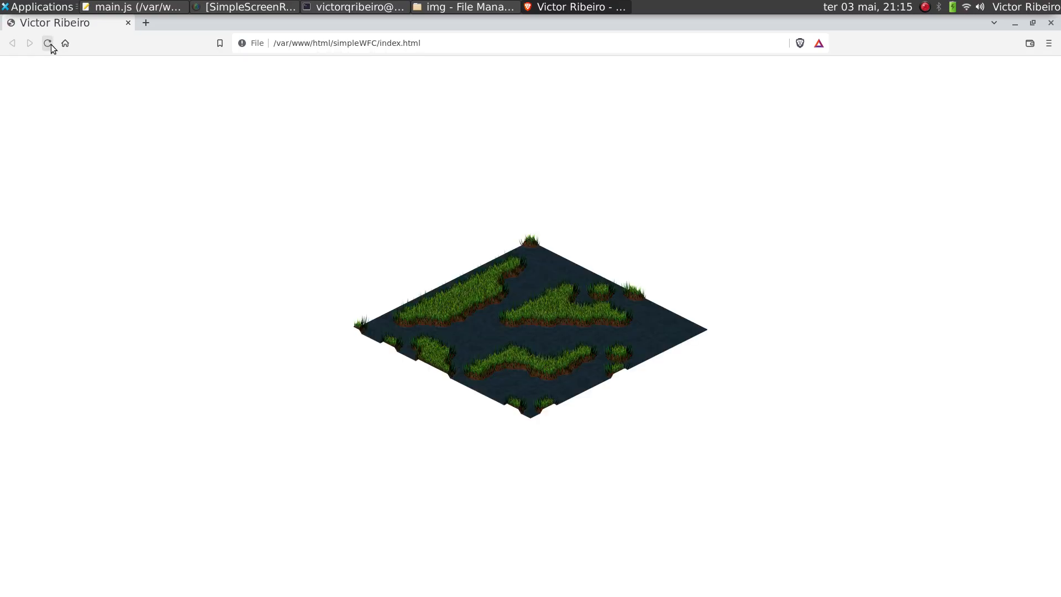
click(131, 7)
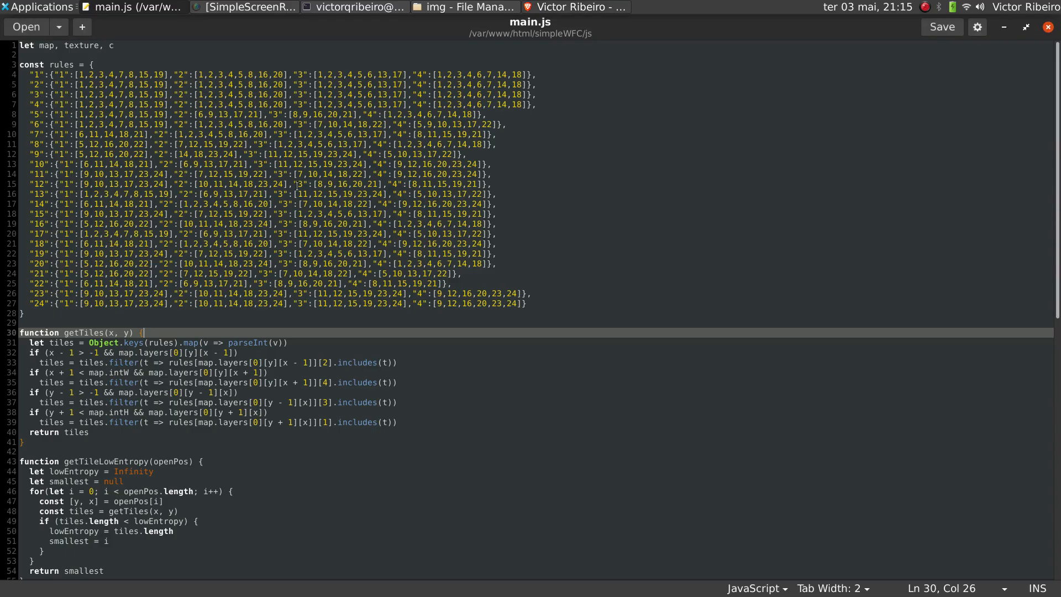
Review rules.json's folder, save the edited main.js, and regenerate the map in the Brave demo page
scroll(down, 3)
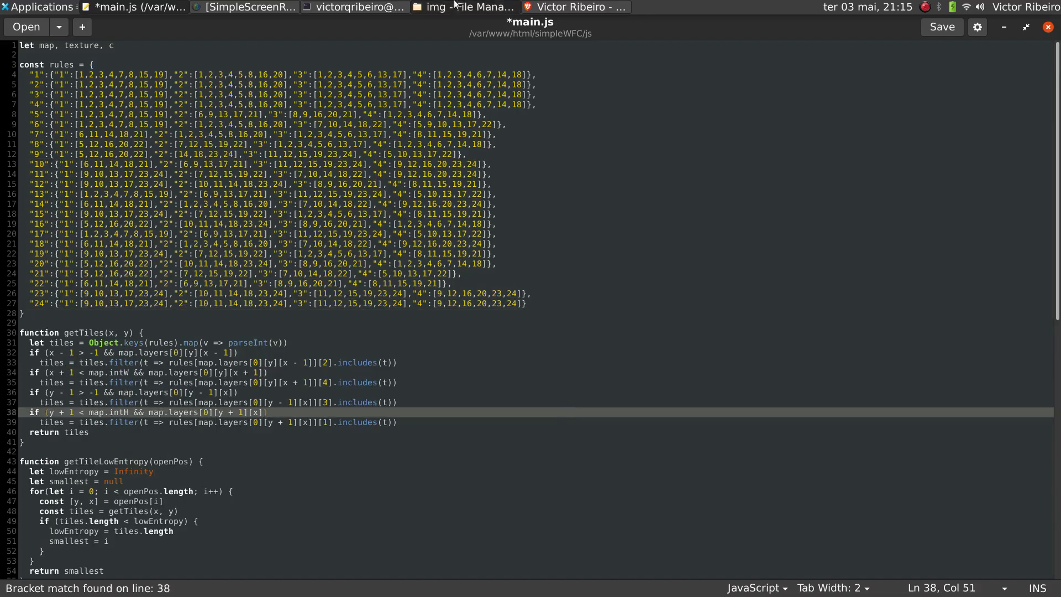
click(466, 7)
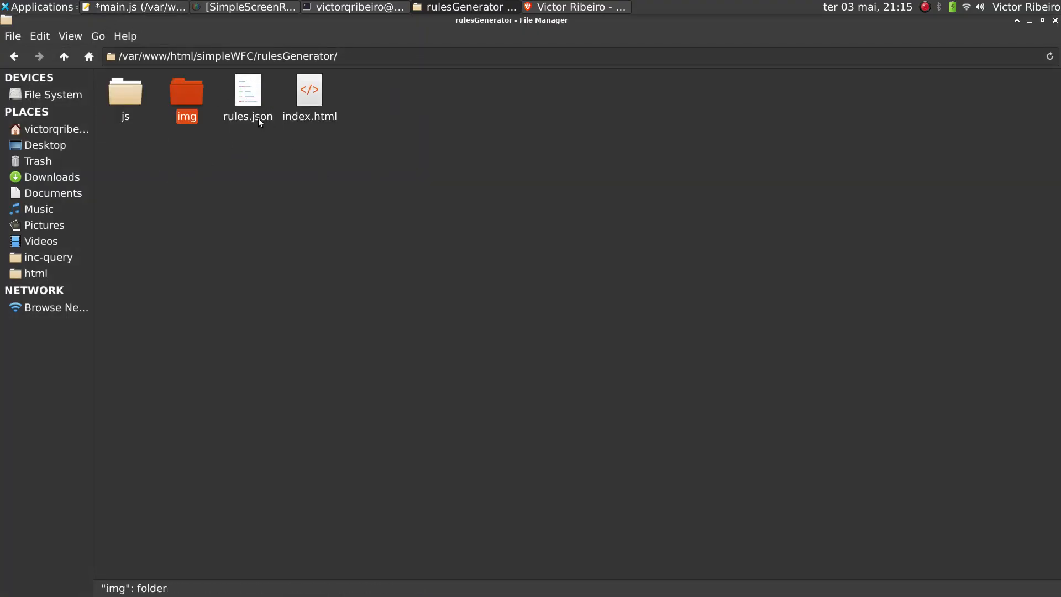
click(135, 7)
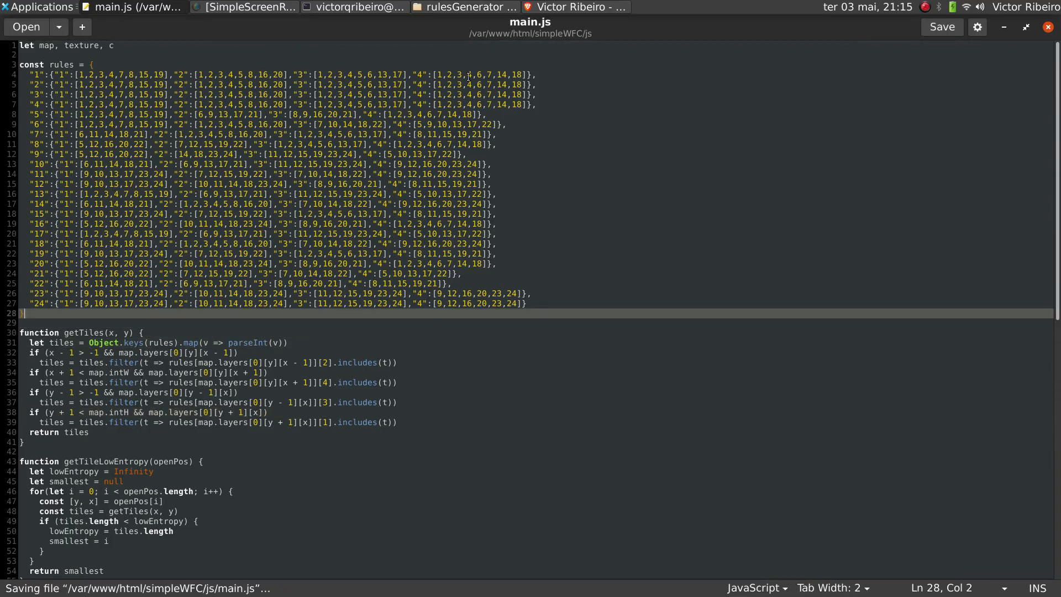
click(575, 7)
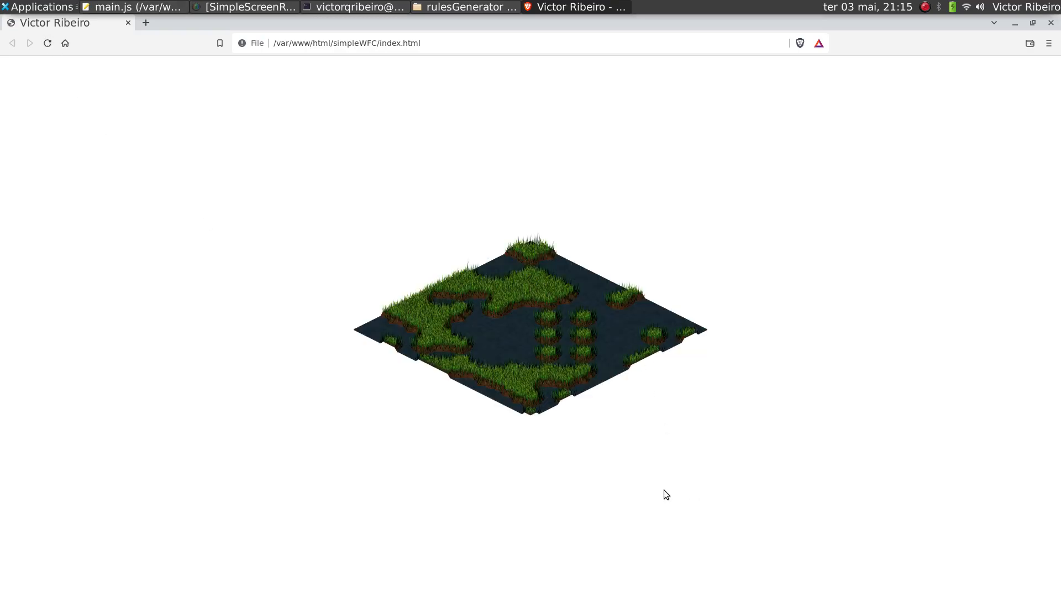
mouse_move(680, 477)
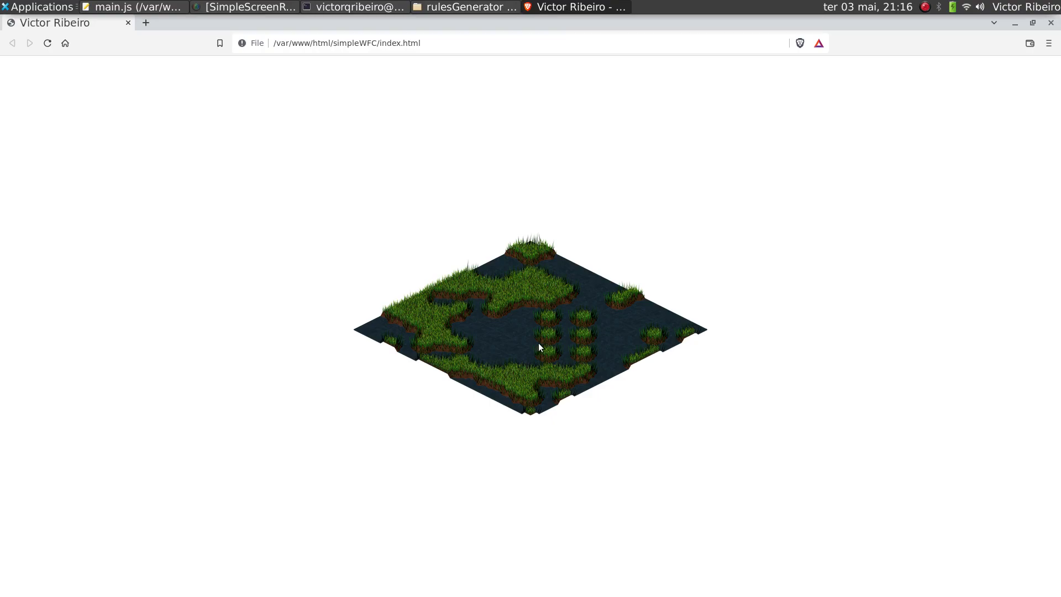
mouse_move(539, 345)
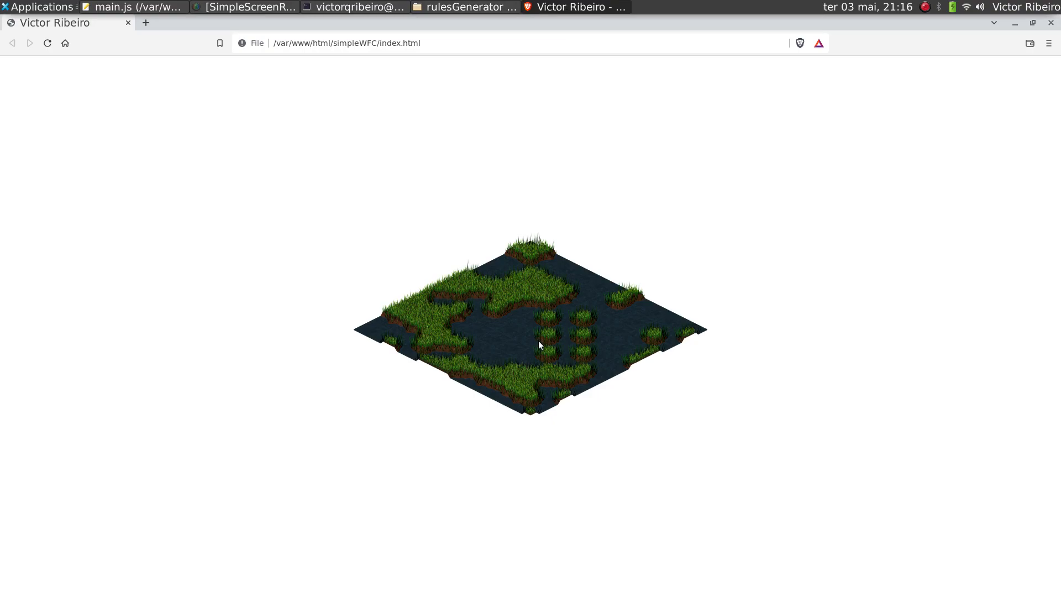
mouse_move(546, 350)
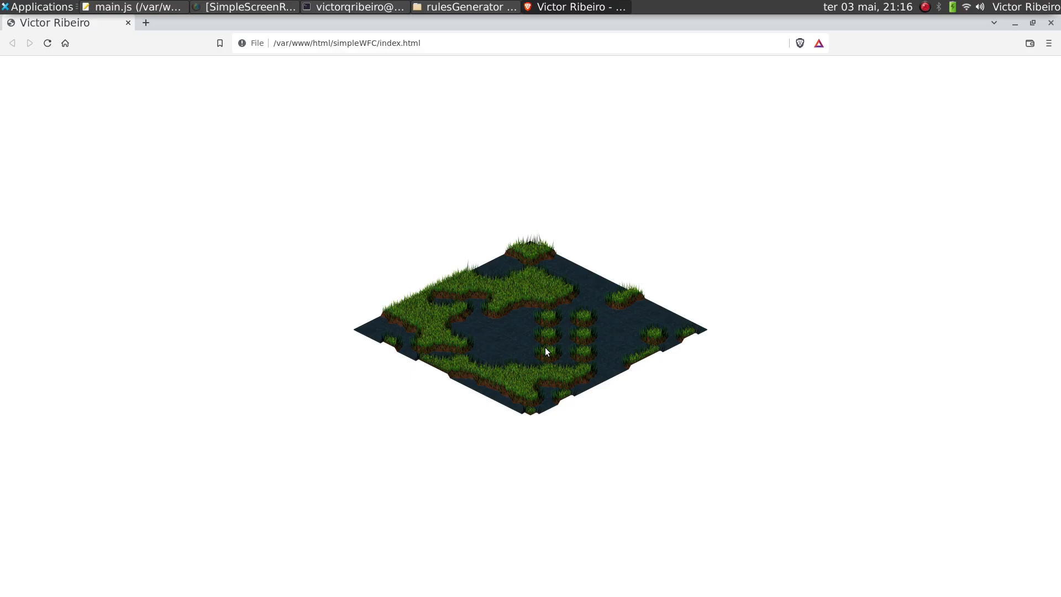
mouse_move(848, 255)
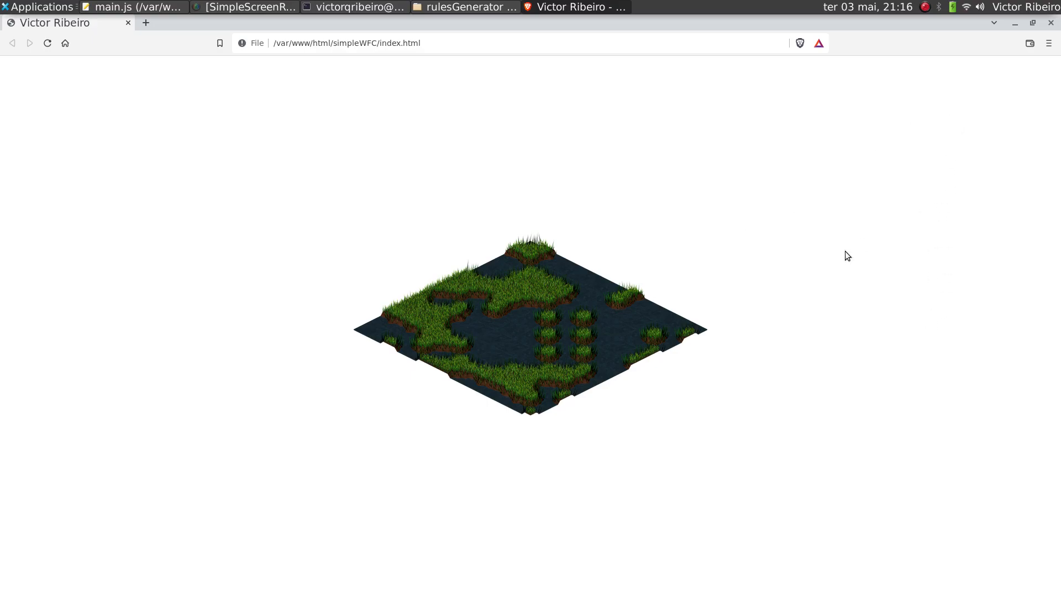
mouse_move(803, 292)
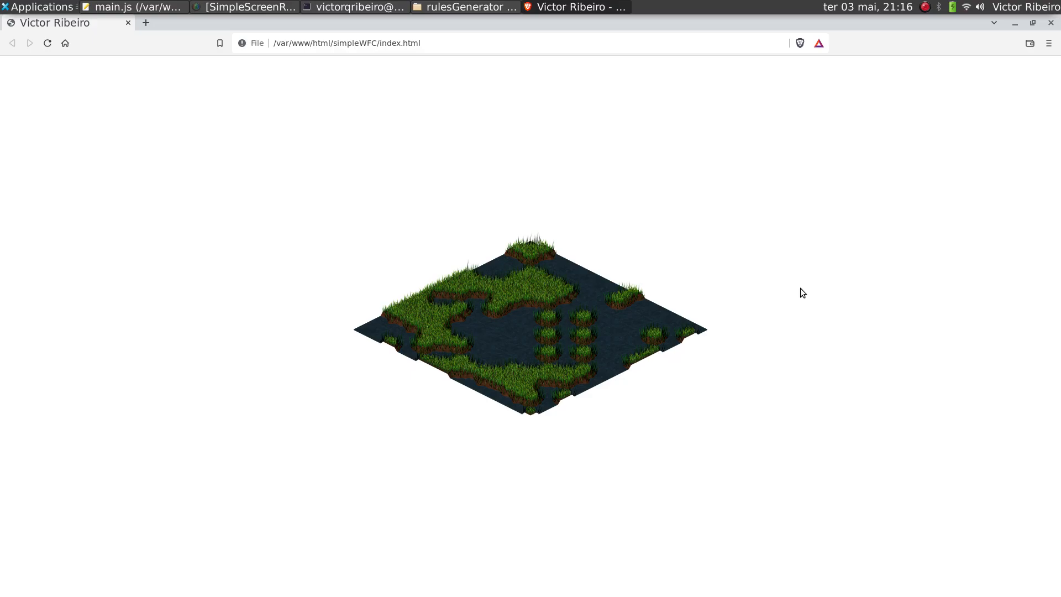
mouse_move(529, 288)
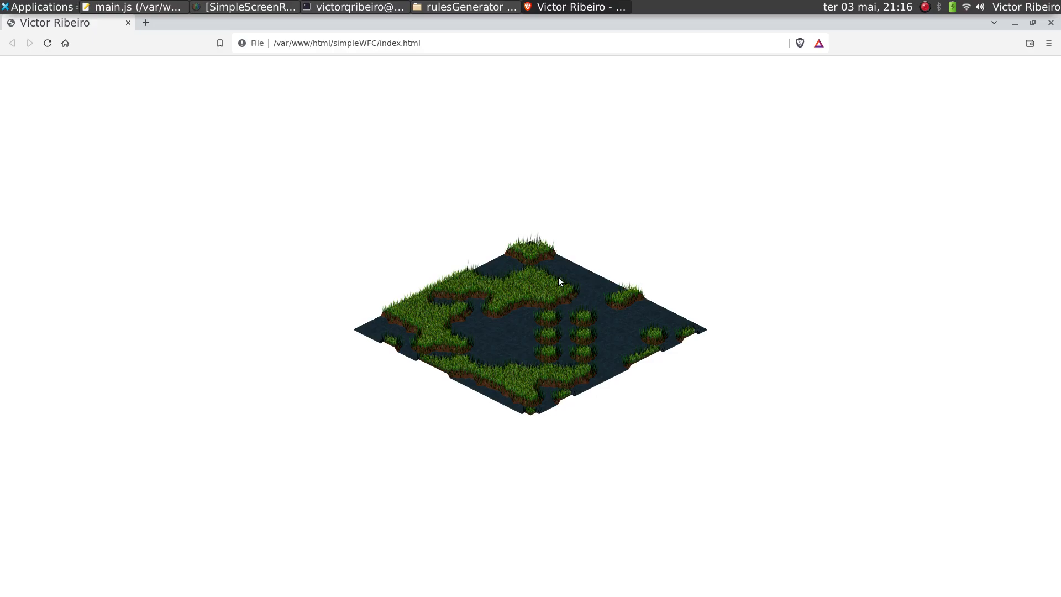
mouse_move(559, 325)
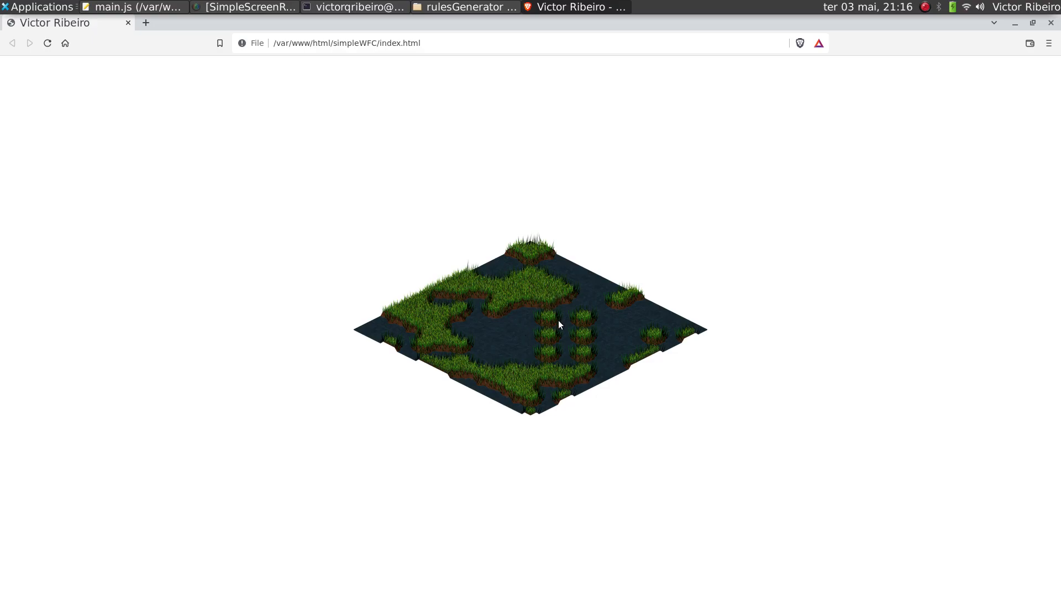
mouse_move(907, 133)
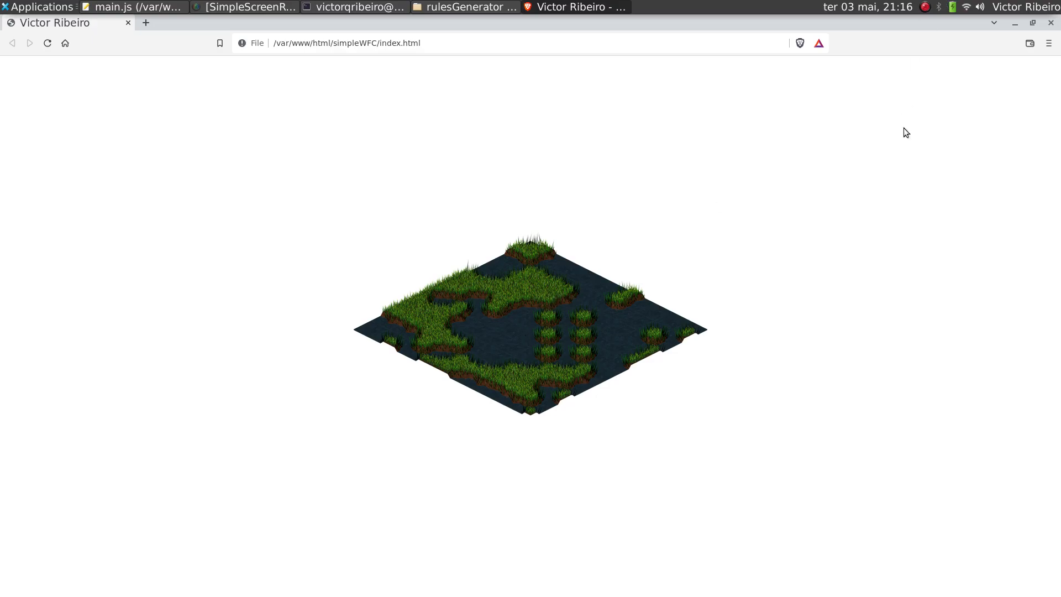